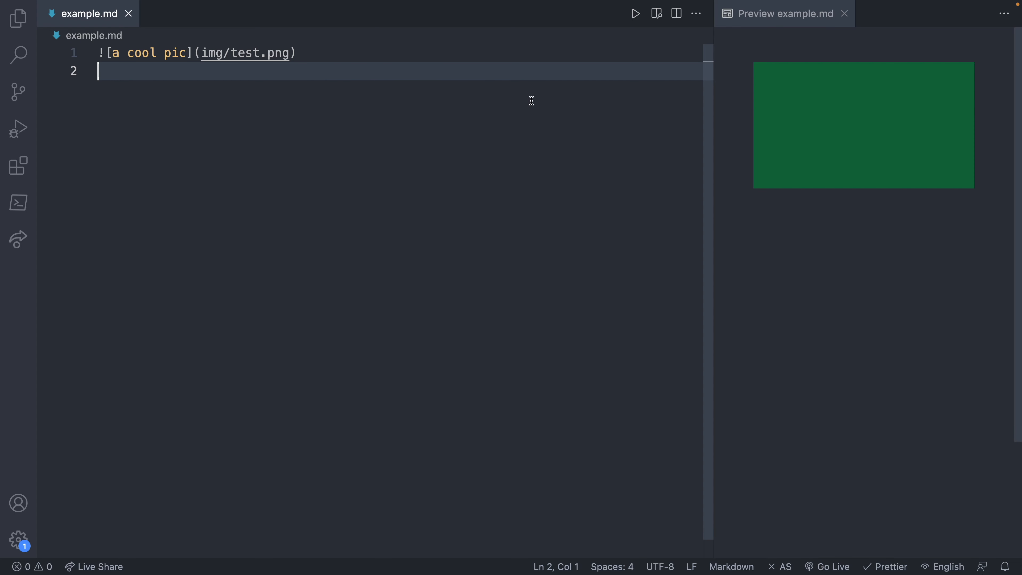
mouse_move(321, 117)
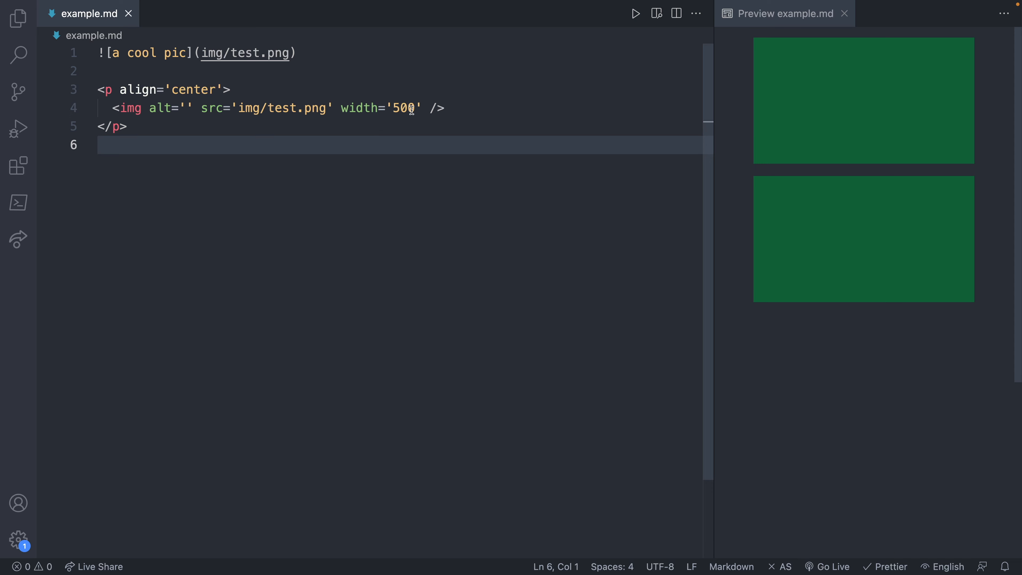
Set the first image width to 200 and give the second alt 'a cool pic' and file test.png.
text(200)
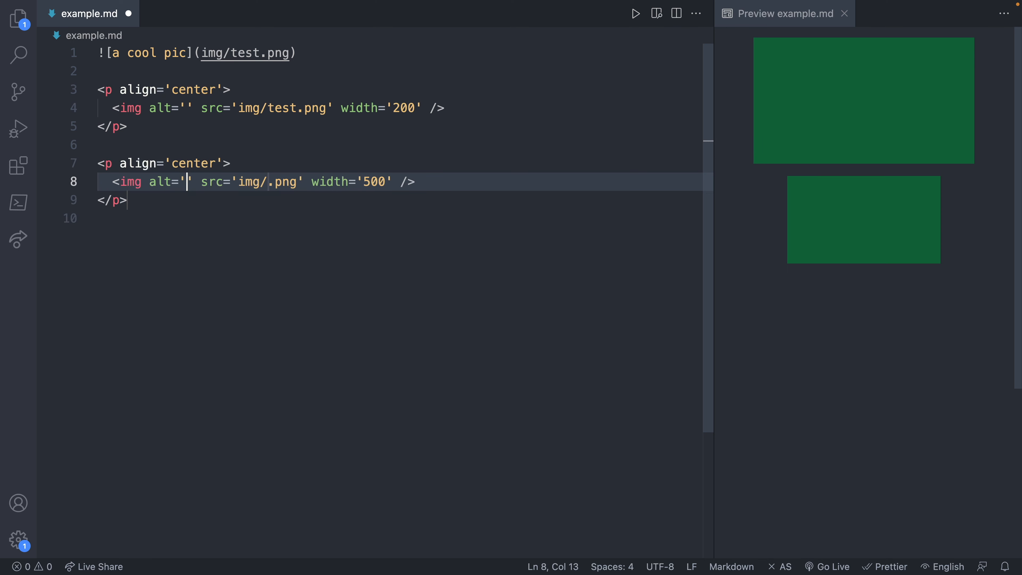
text(a cool pic)
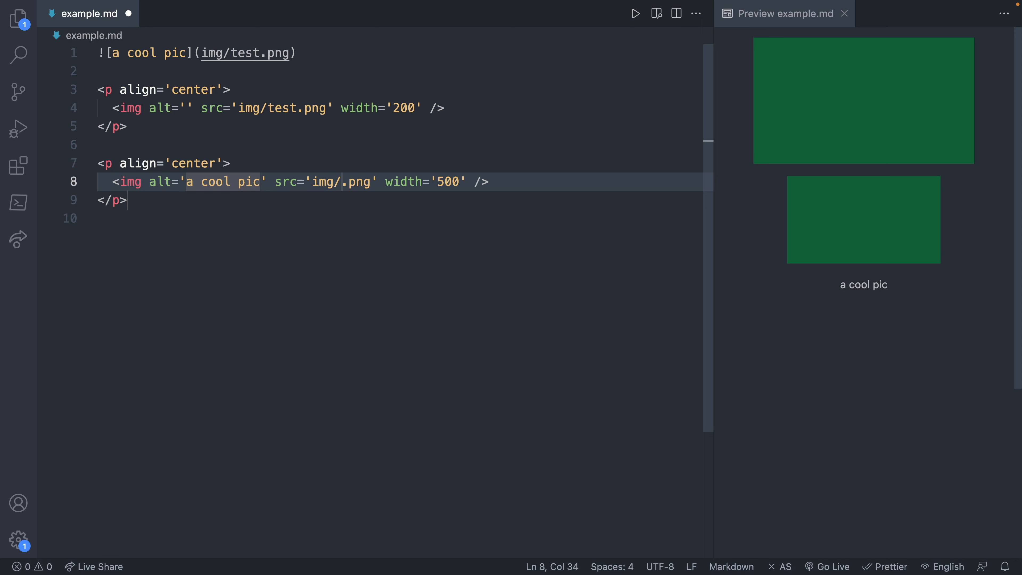
text(test)
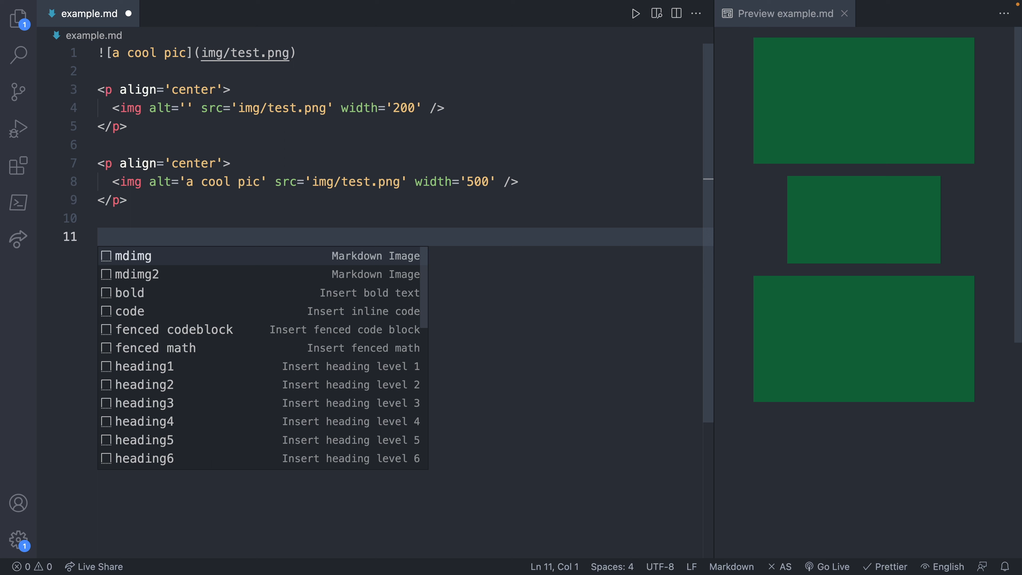
Bring up the Command Palette listing Configure User Snippets first.
key(Escape)
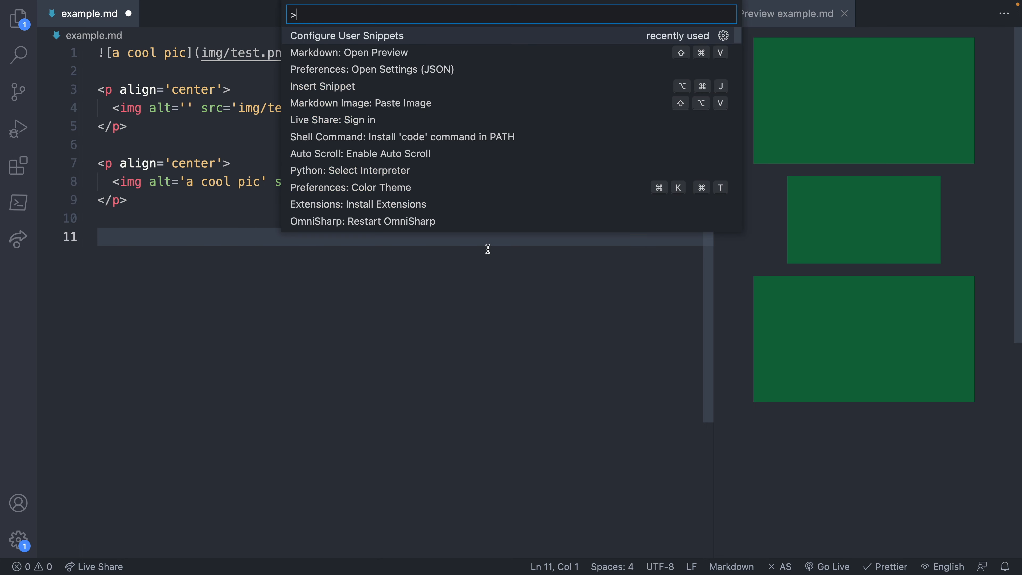
mouse_move(307, 5)
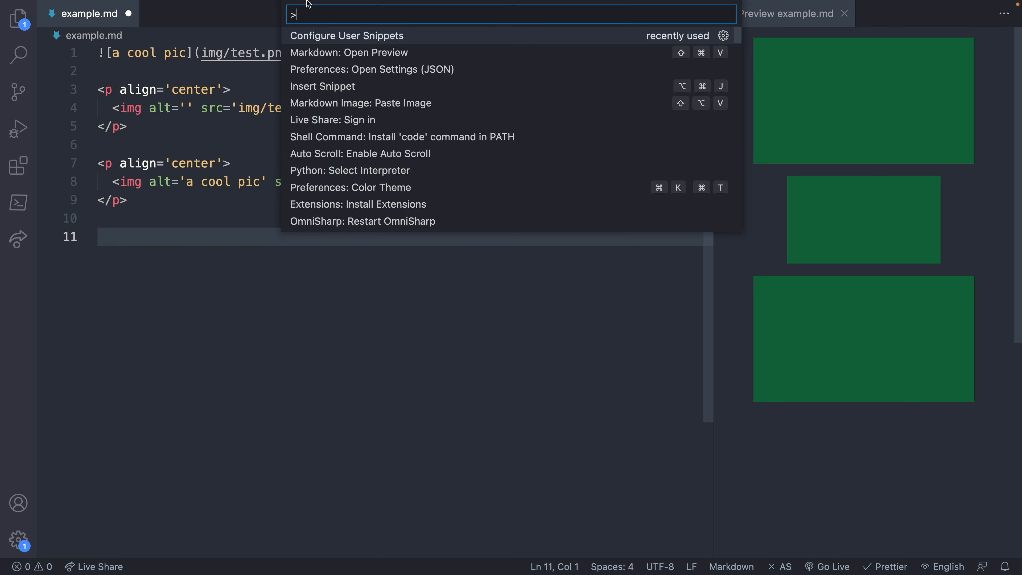
click(152, 6)
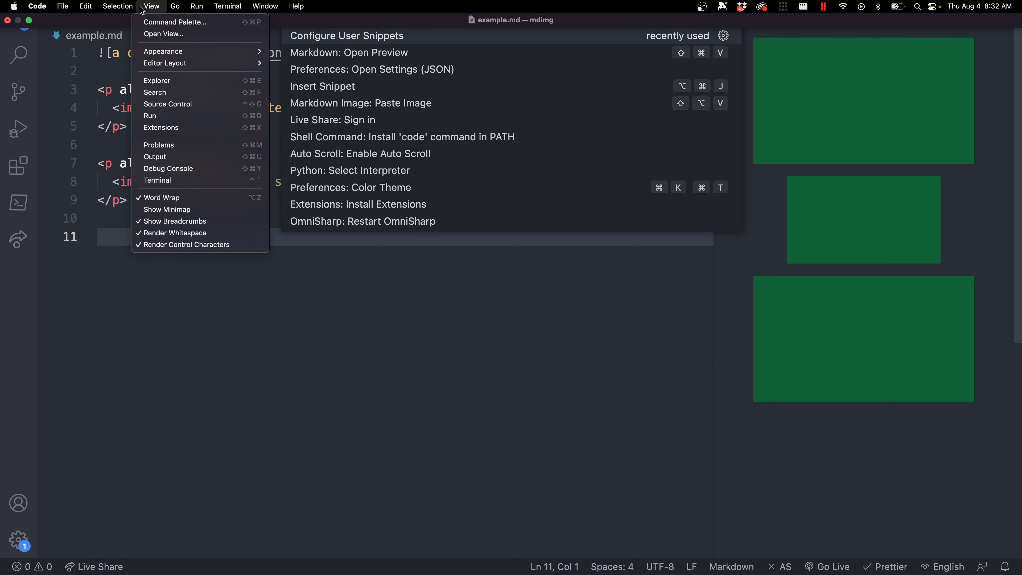
mouse_move(345, 56)
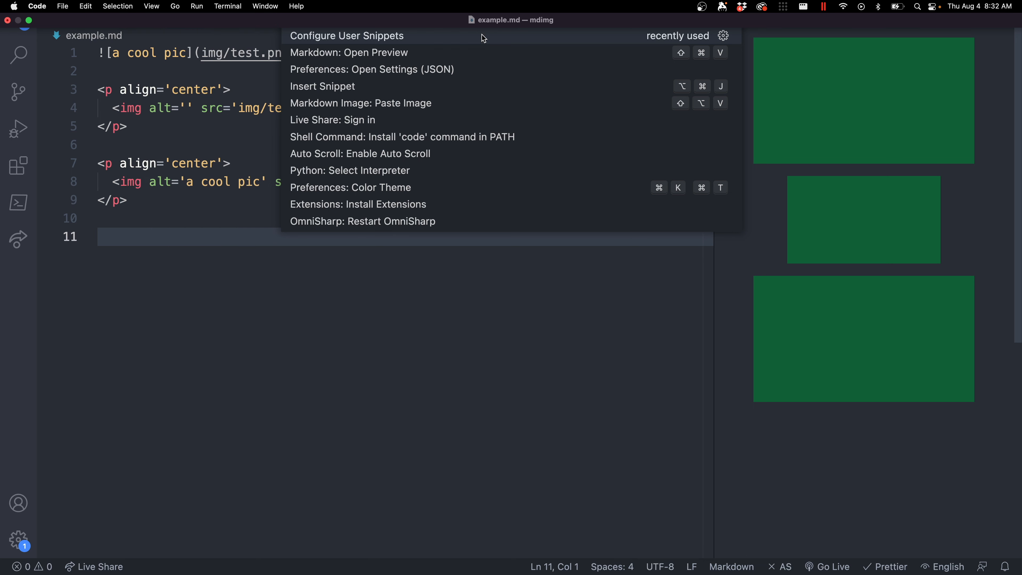
mouse_move(463, 36)
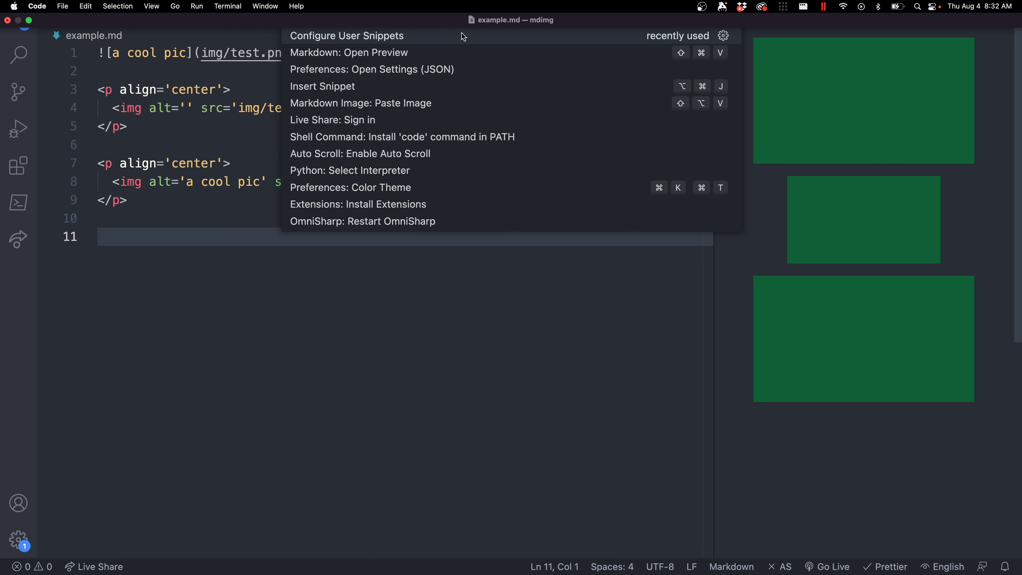
Run Configure User Snippets and choose New Global Snippets file.
text(co)
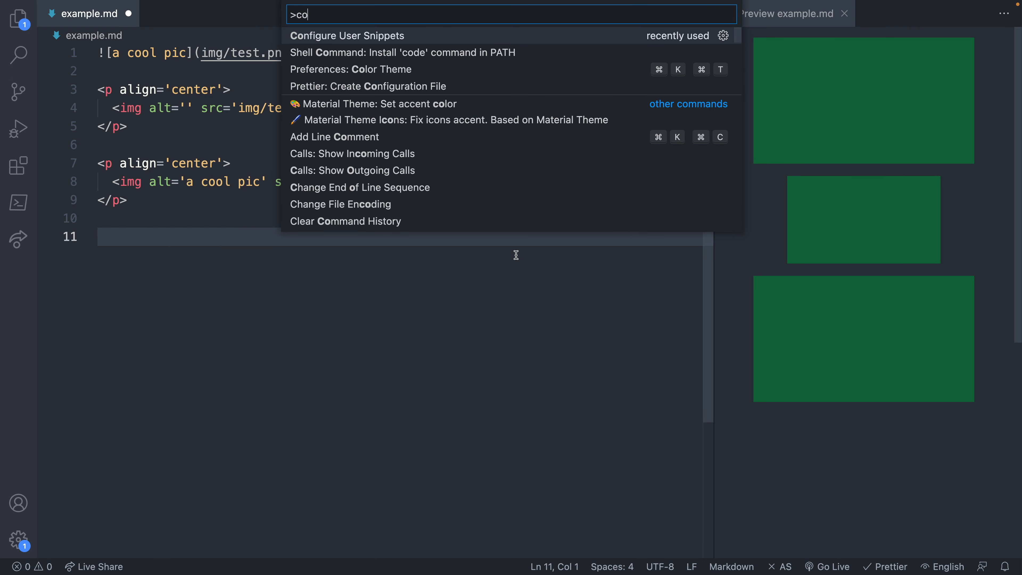
text(nfi)
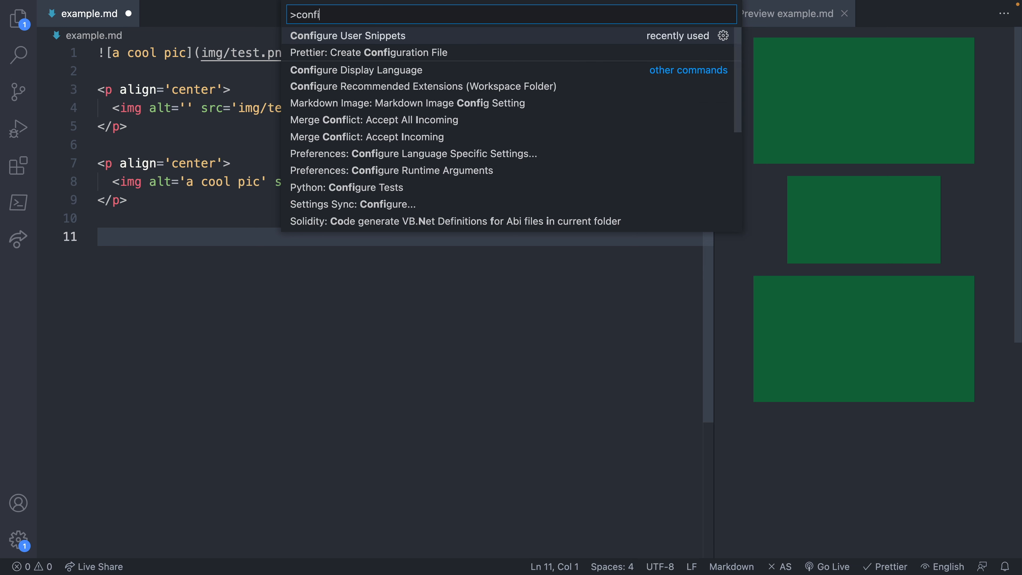
click(347, 35)
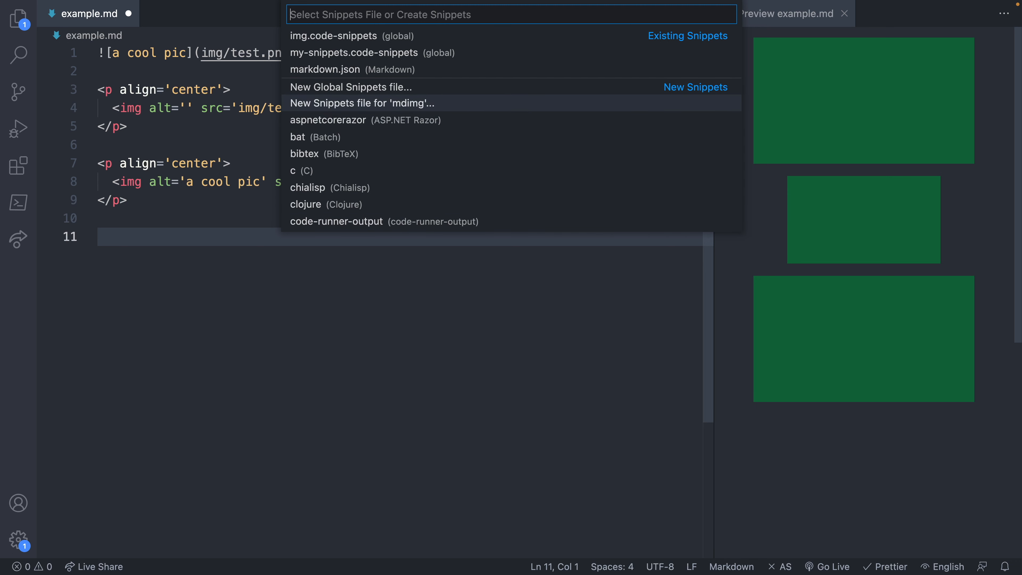
scroll(down, 3)
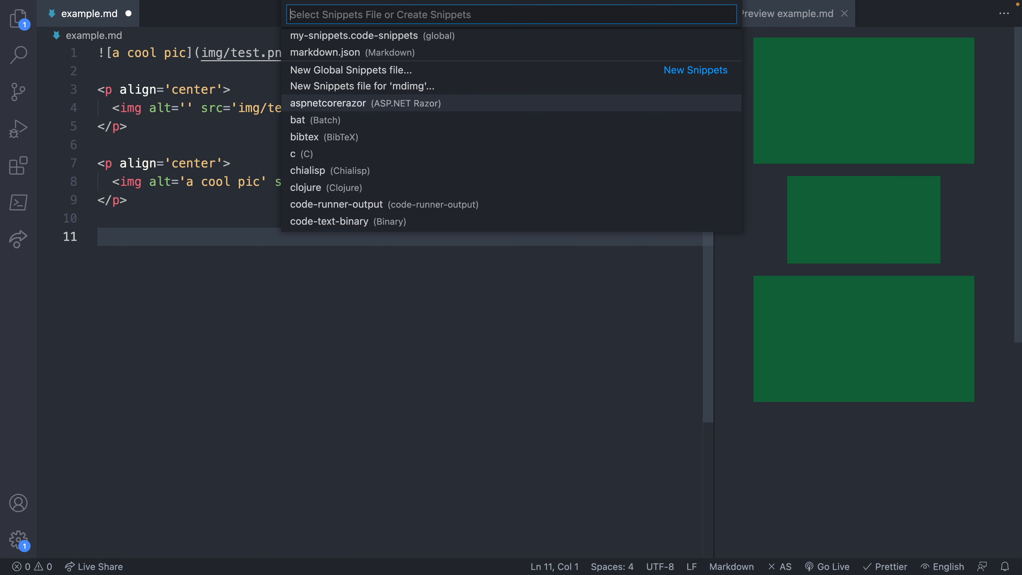
mouse_move(362, 86)
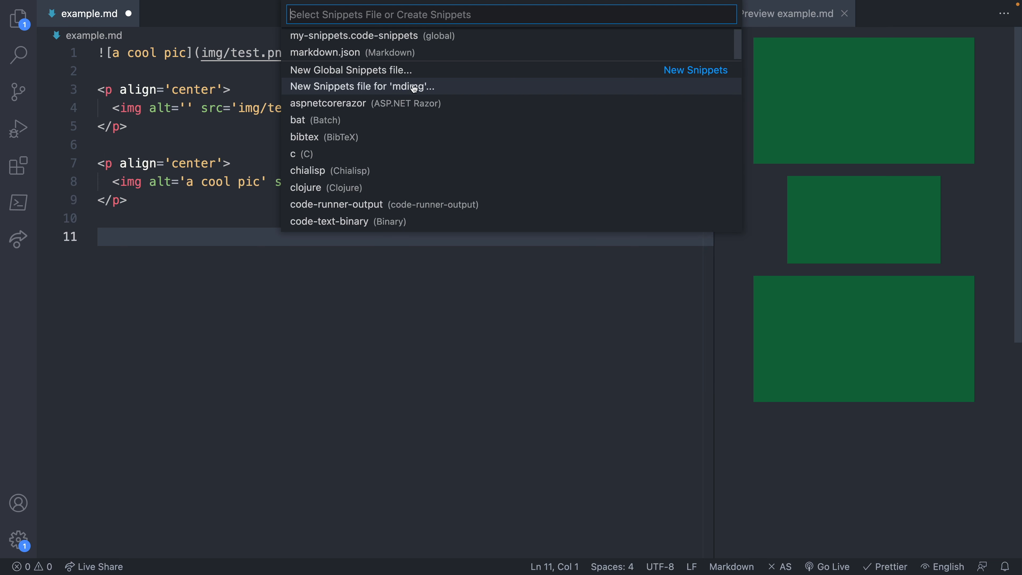
mouse_move(432, 96)
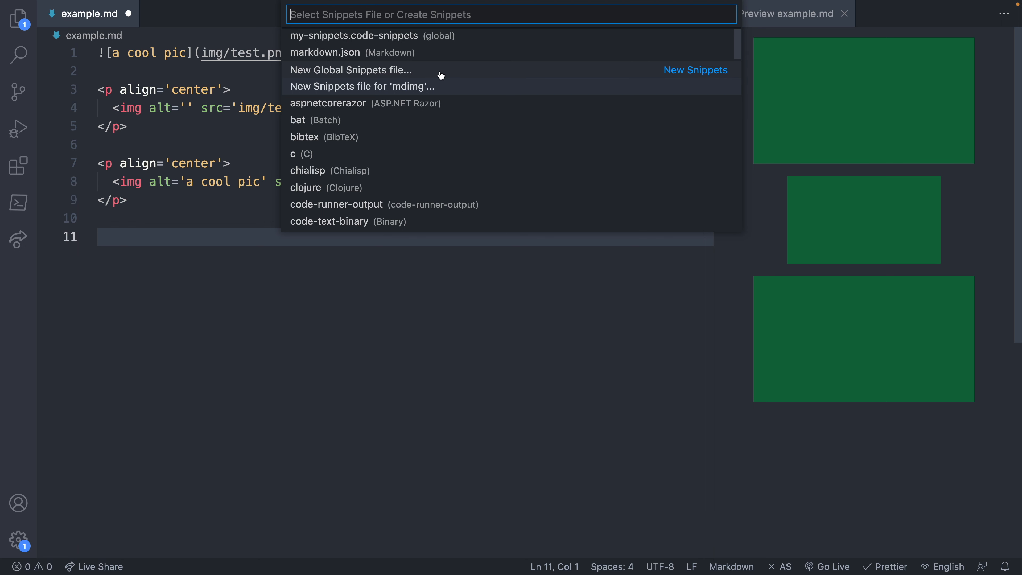
click(351, 69)
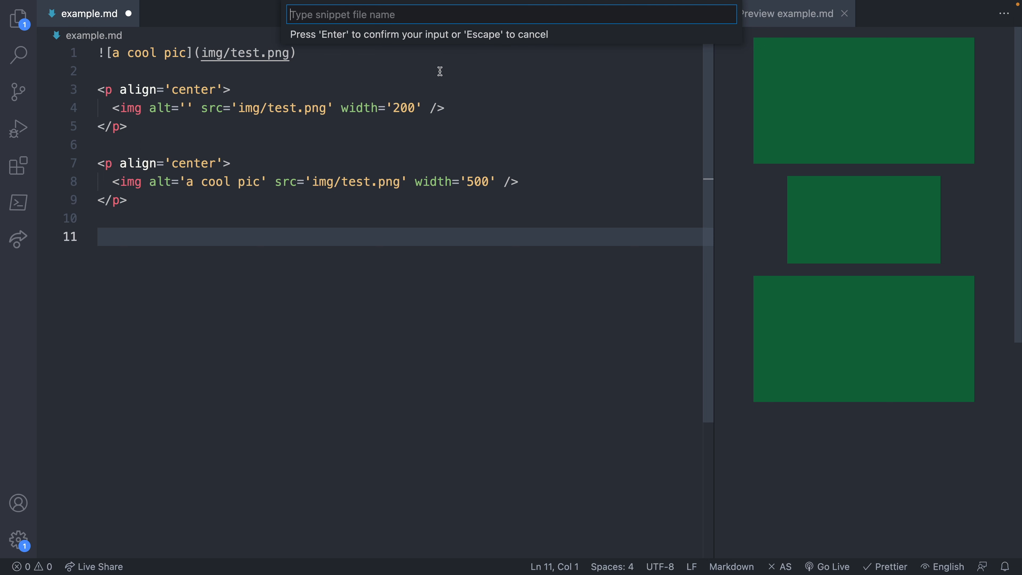
Name the new global snippets file 'snippets'.
text(snippets)
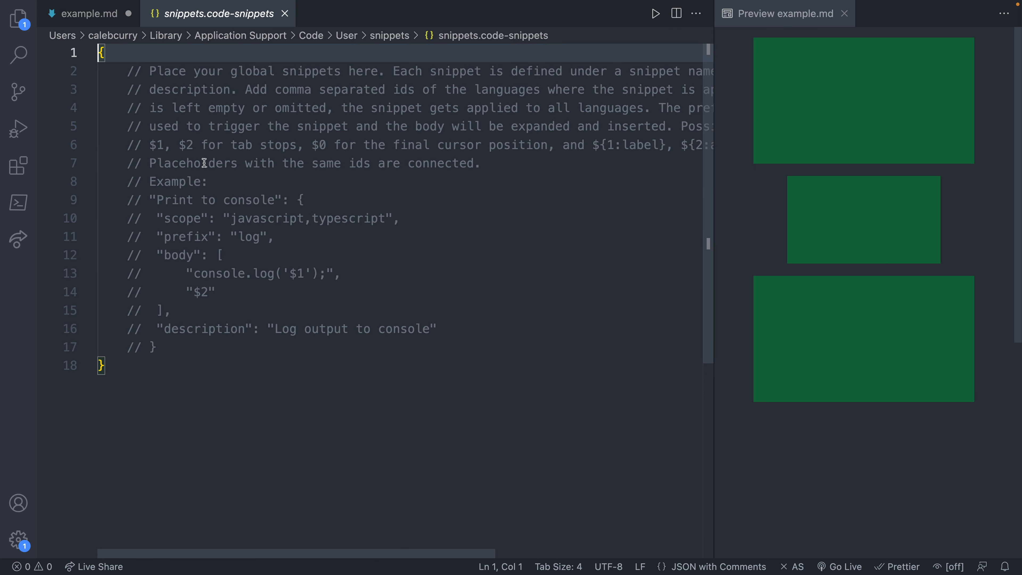
mouse_move(152, 195)
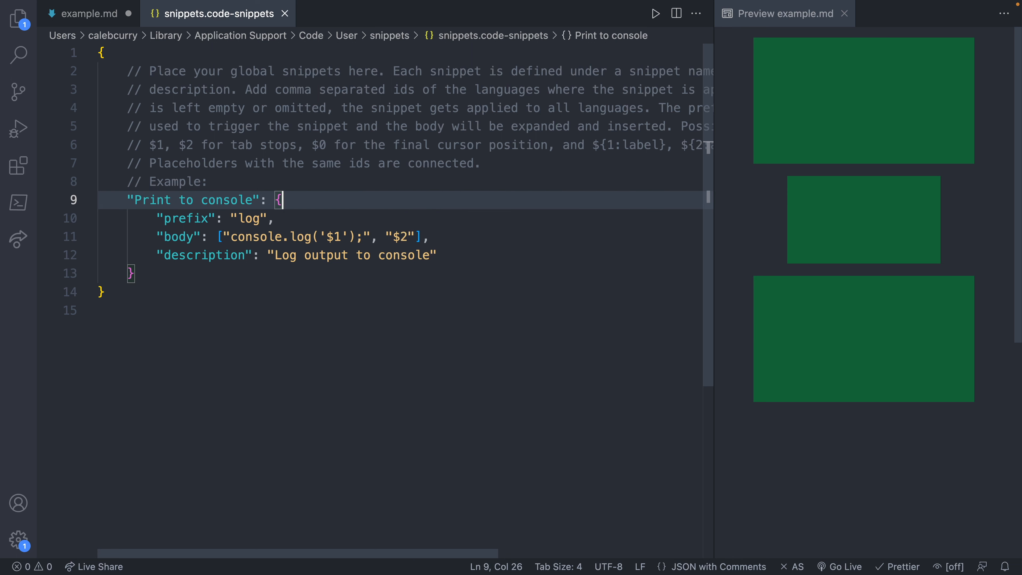
mouse_move(294, 226)
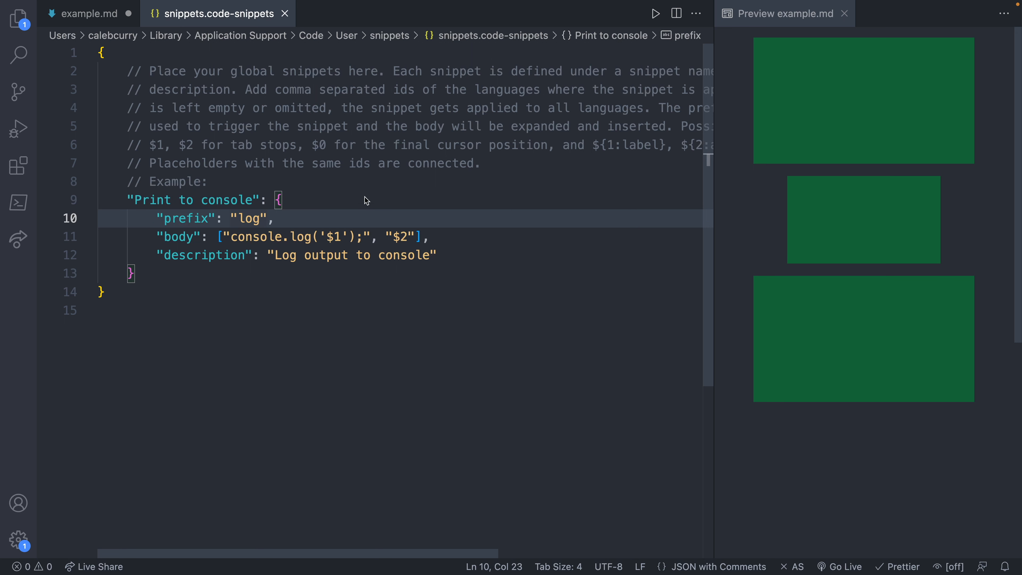
Set prefix 'mysnippet', description 'Generate markdown image', and split the body array onto lines.
key(Backspace)
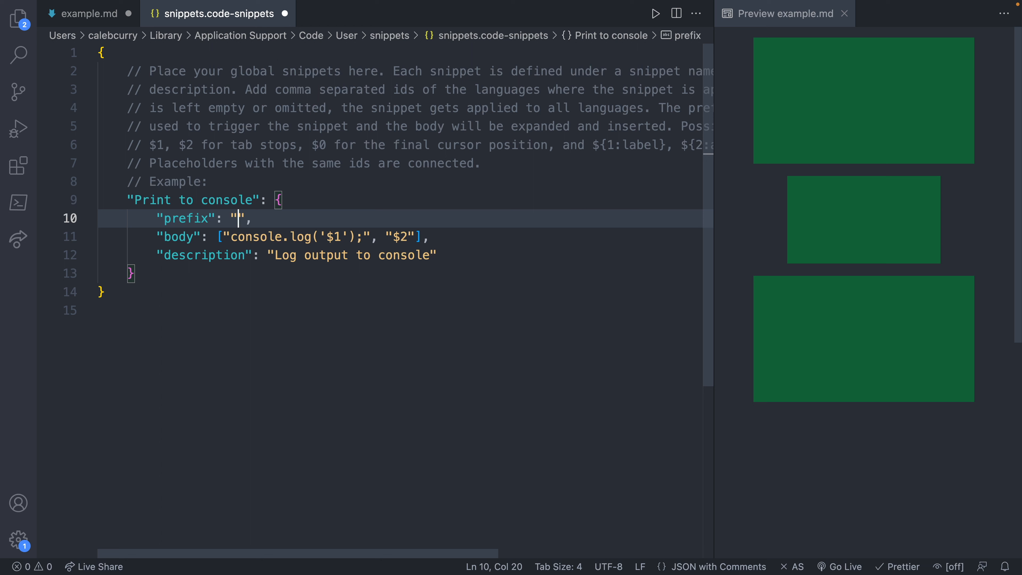
text(mysnippet)
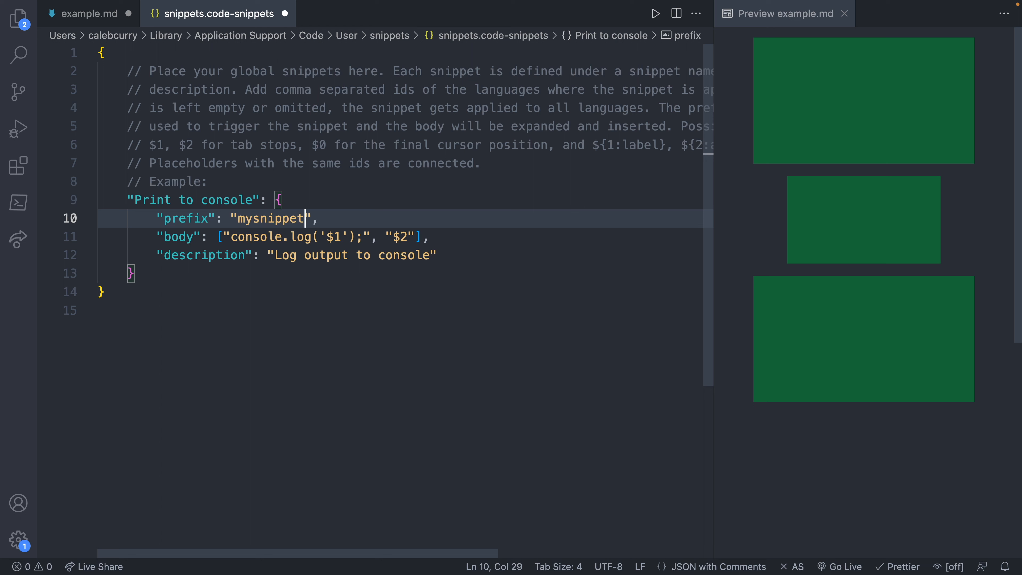
click(302, 255)
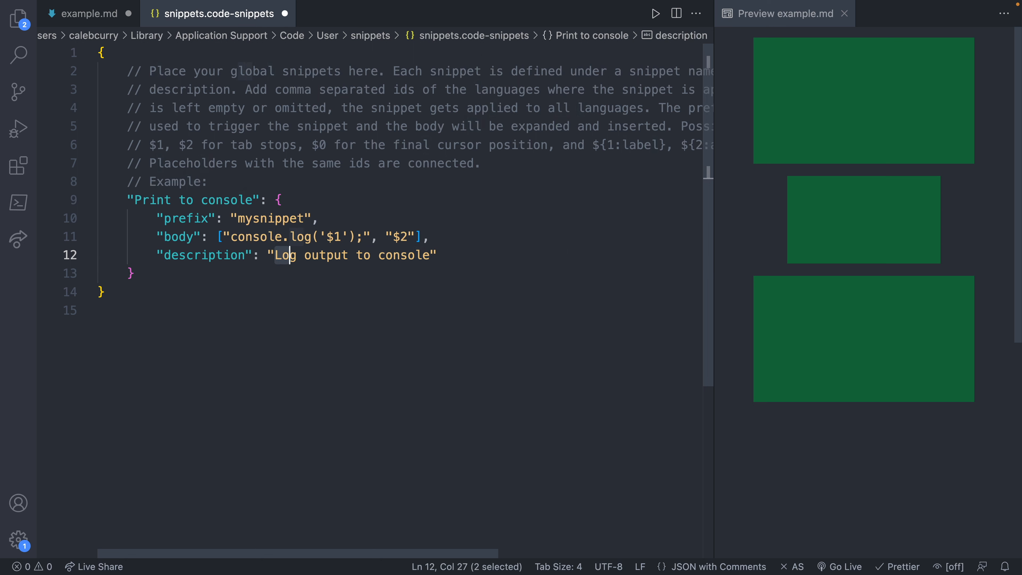
text(Generate ")
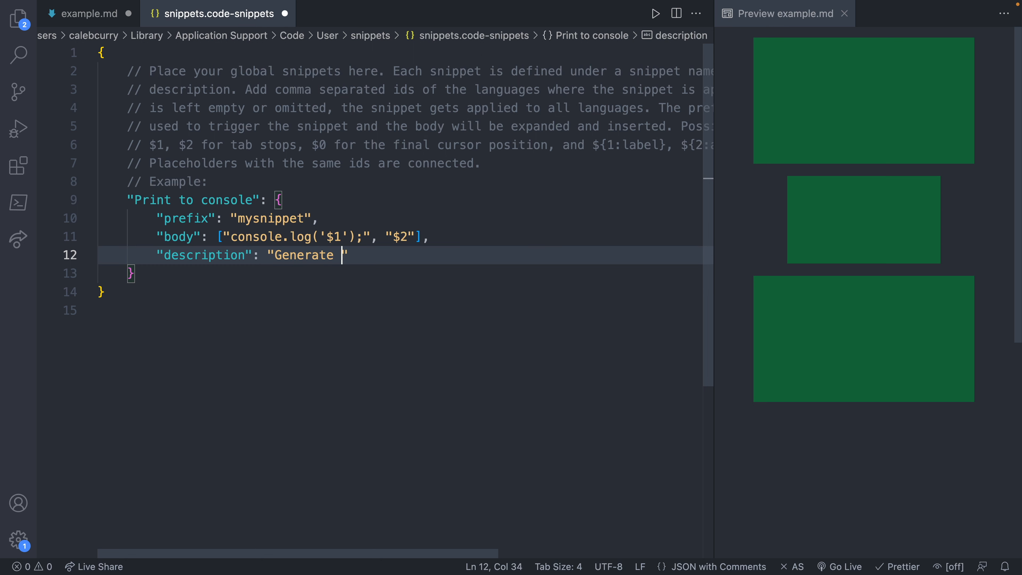
text(markdown image)
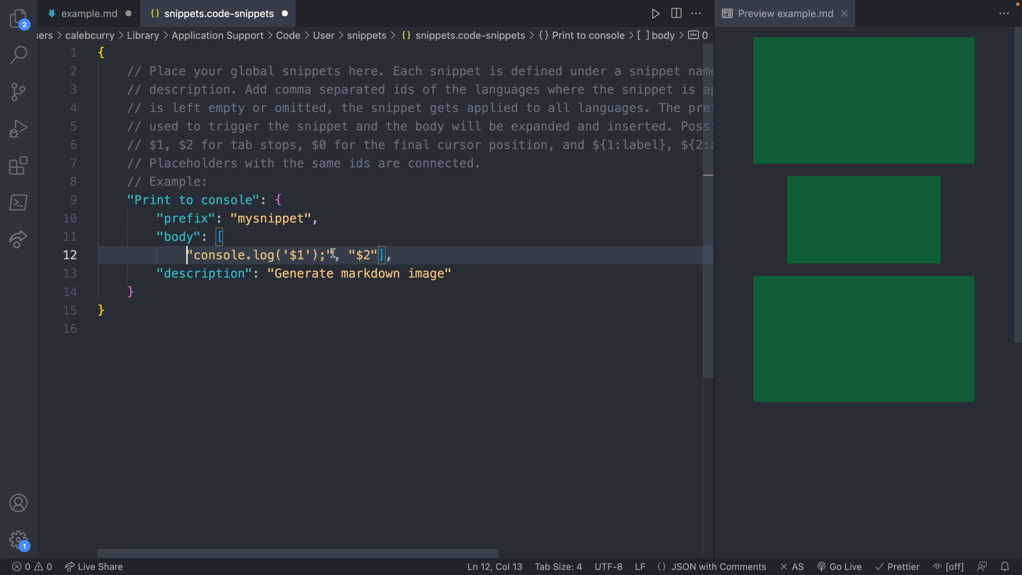
key(Enter)
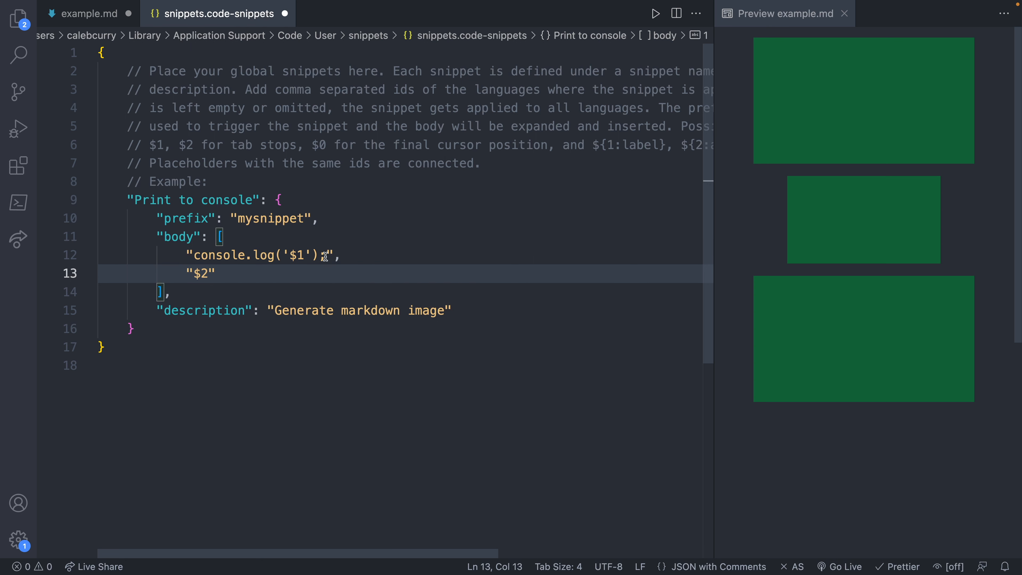
text(;)
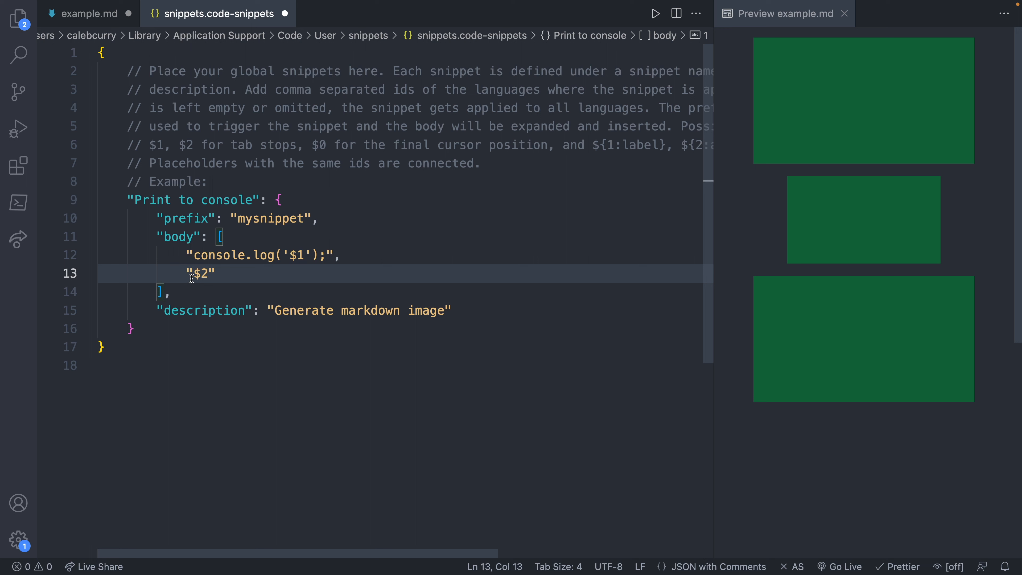
mouse_move(254, 272)
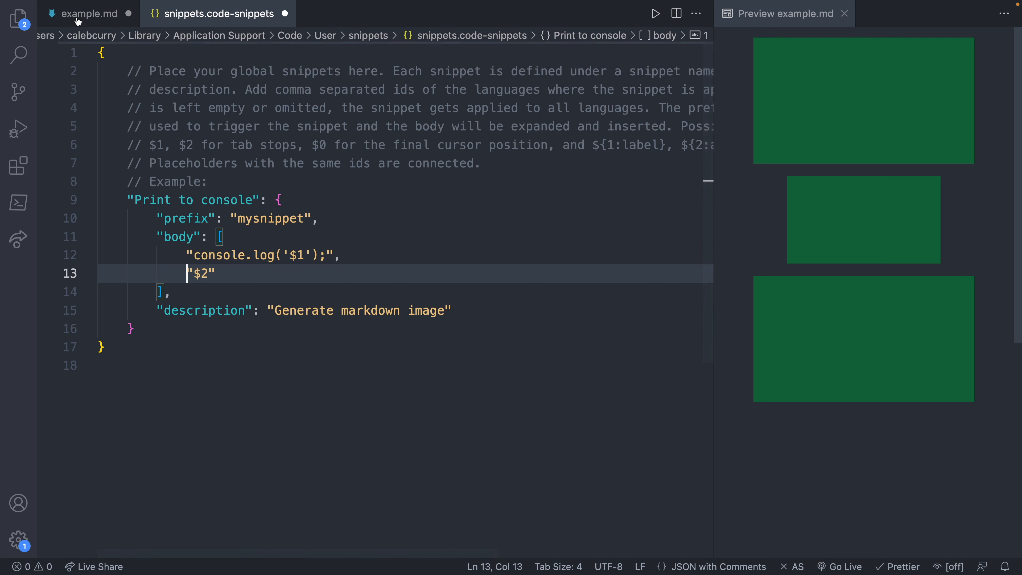
Fill the body with <p align='center'>, the img line from example.md, and </p>.
click(89, 13)
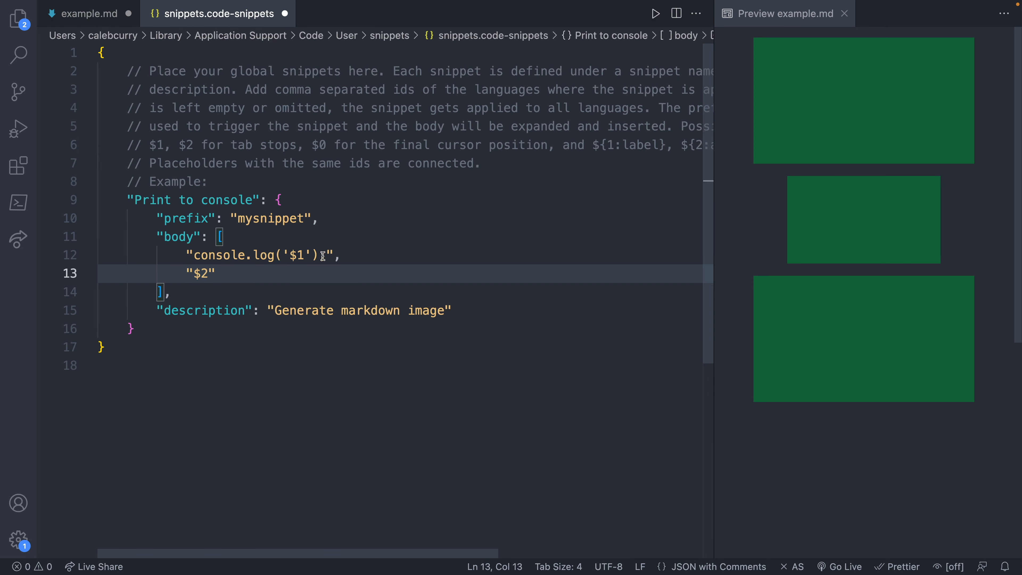
text(<p align='center'>",)
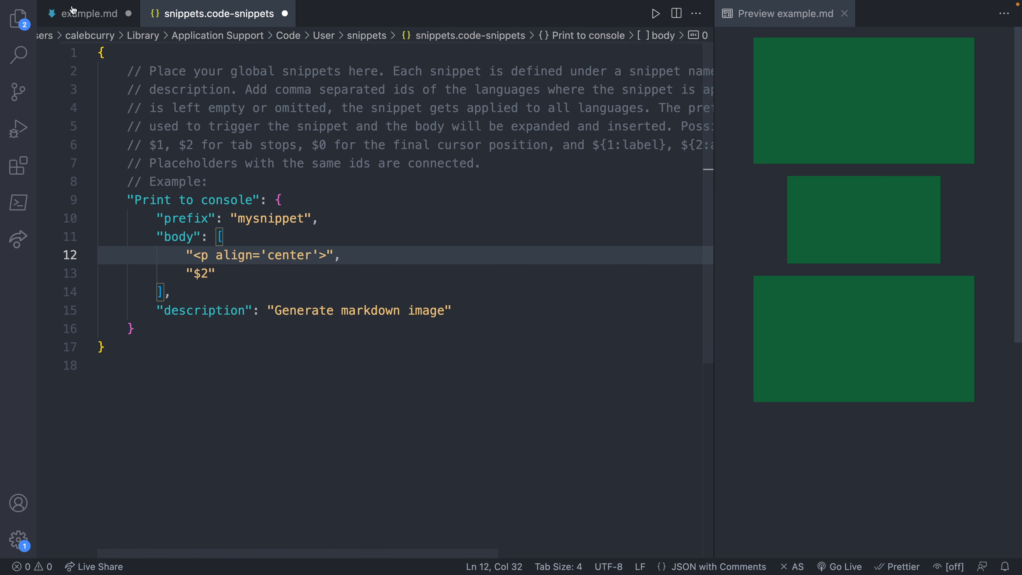
click(89, 14)
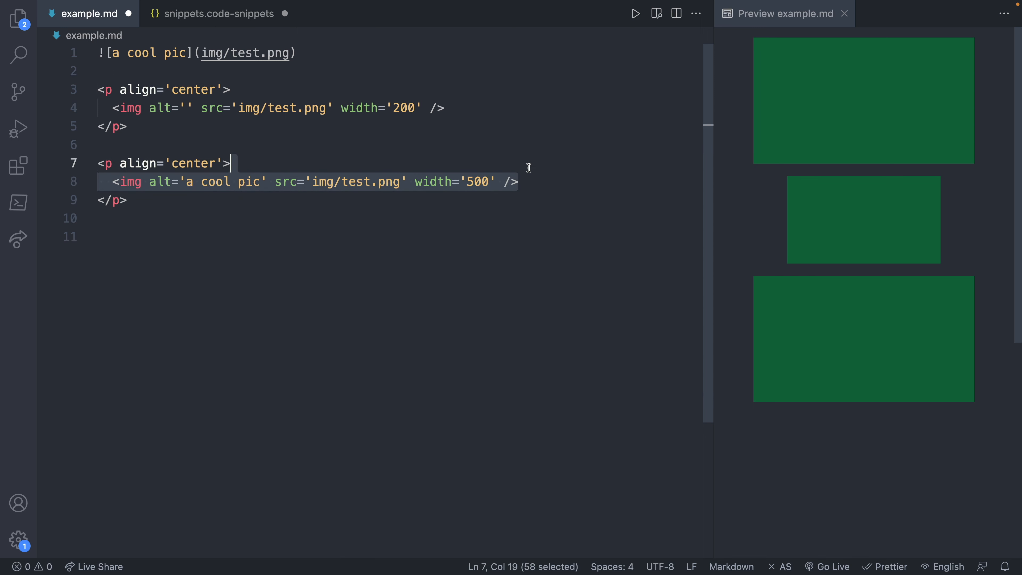
click(218, 13)
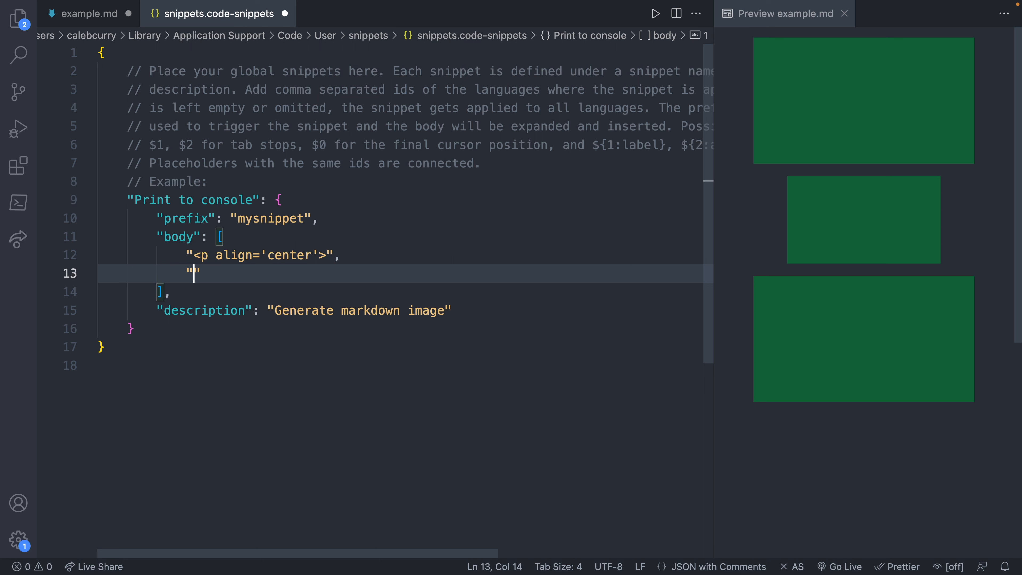
text(<img alt='a cool pic' src='img/test.png' width='500' />)
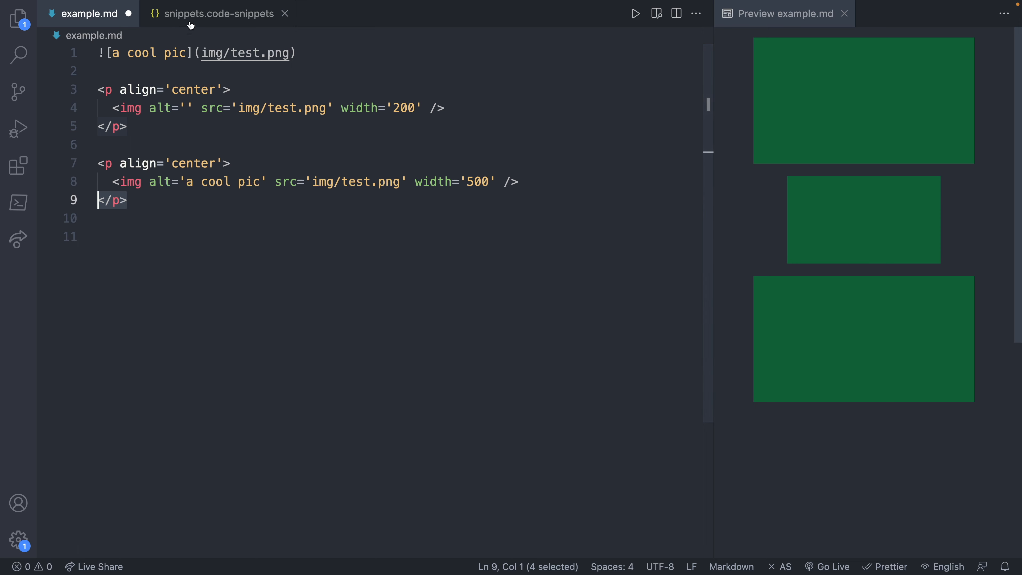
click(218, 13)
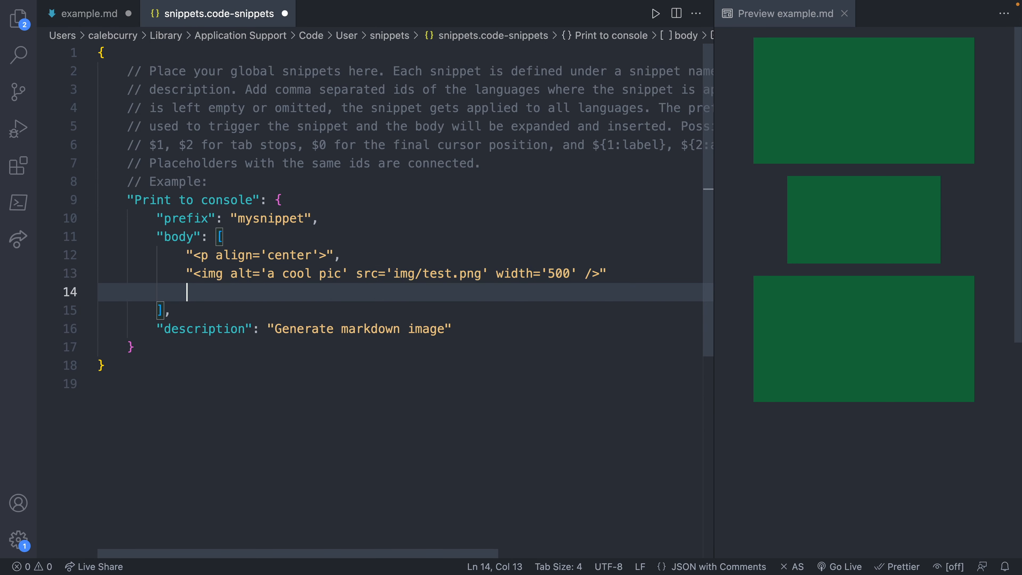
text("</p>")
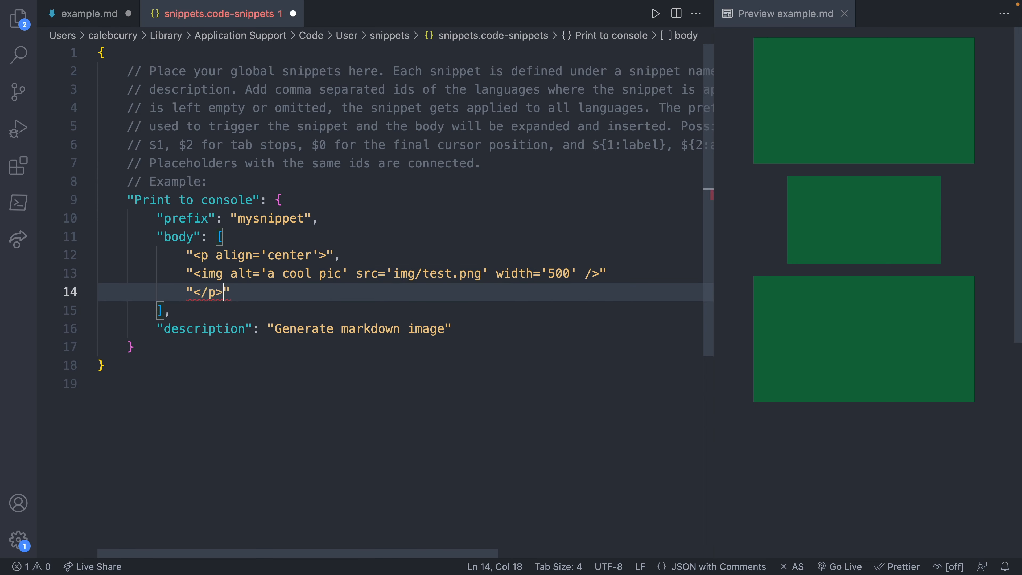
text(,)
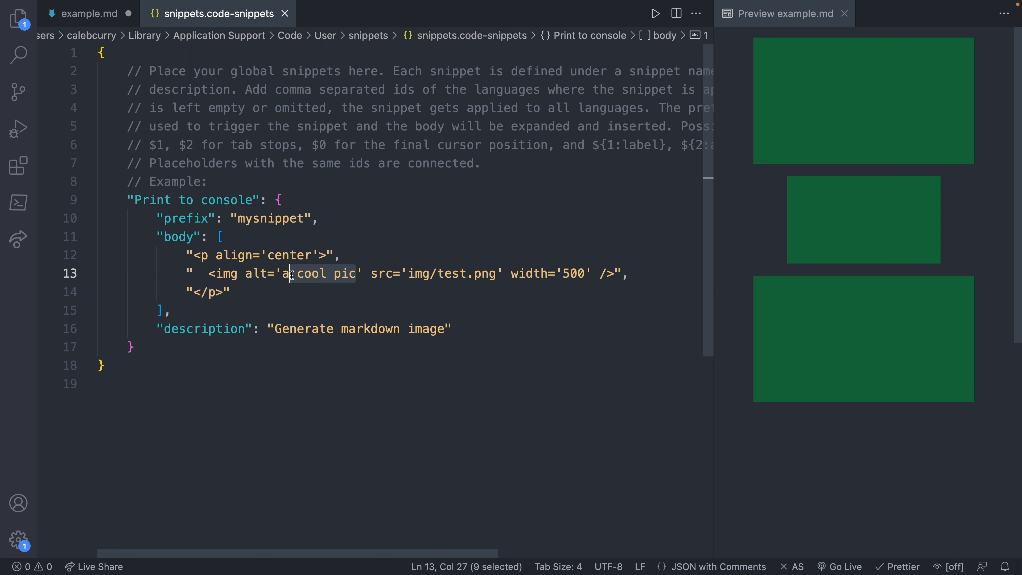
Replace the alt text with $1 and the filename 'test' with $2.
text($)
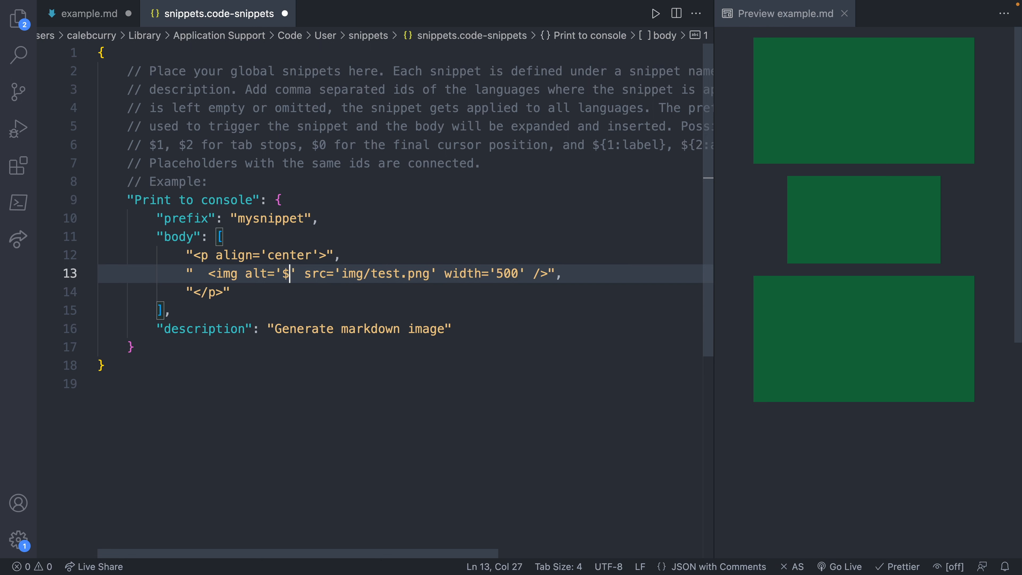
text(1)
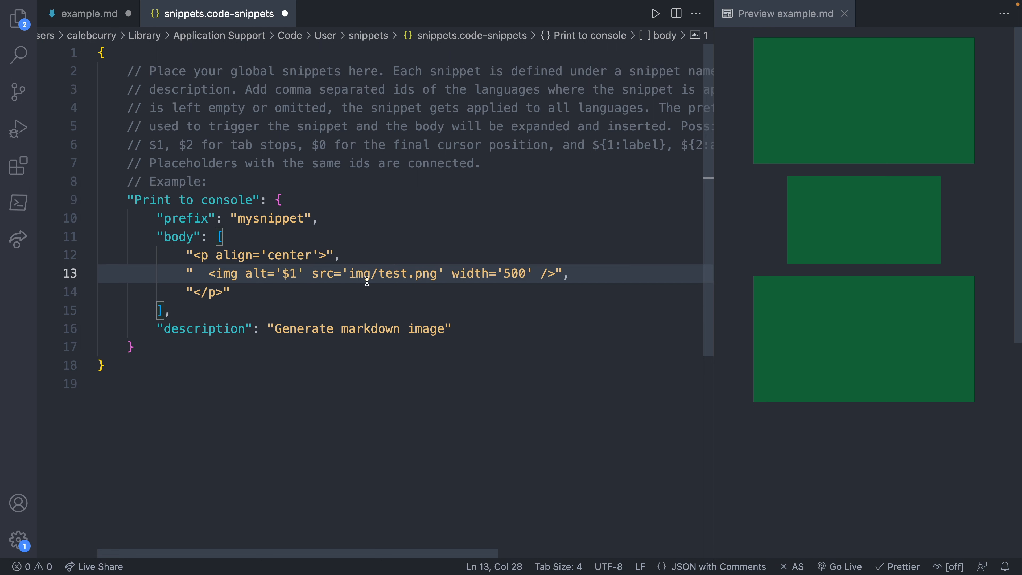
double_click(395, 273)
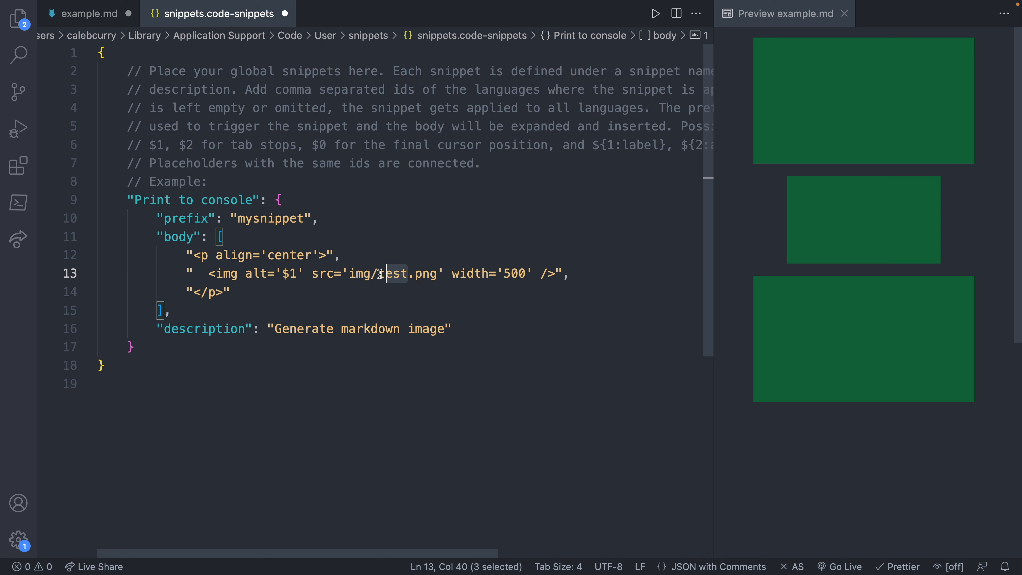
text($)
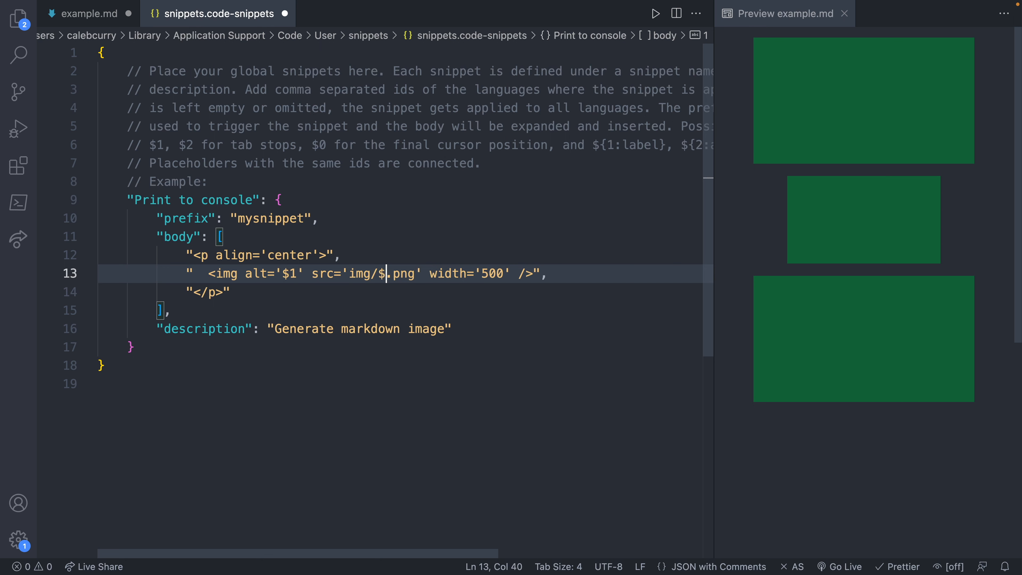
text(2)
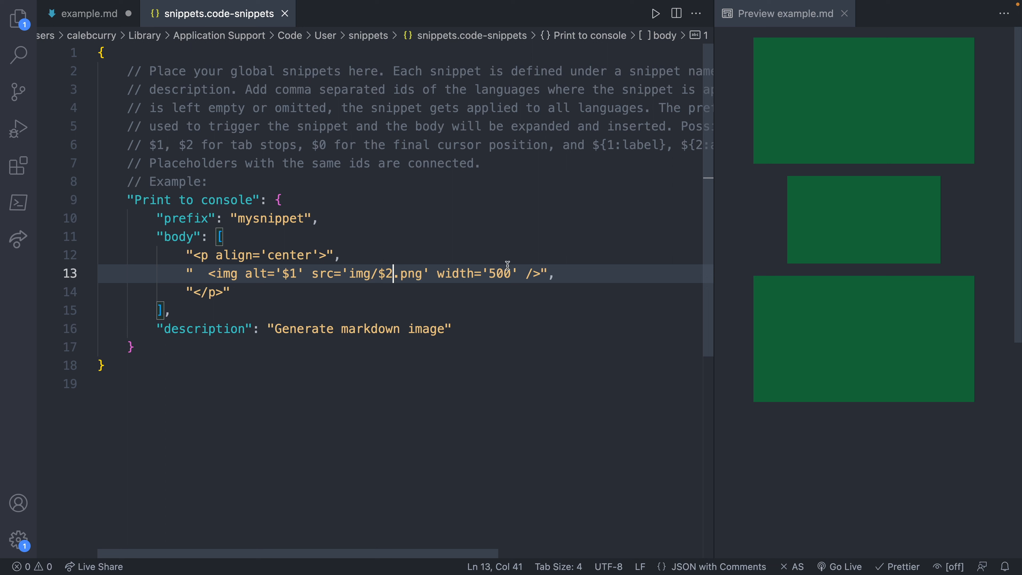
mouse_move(287, 255)
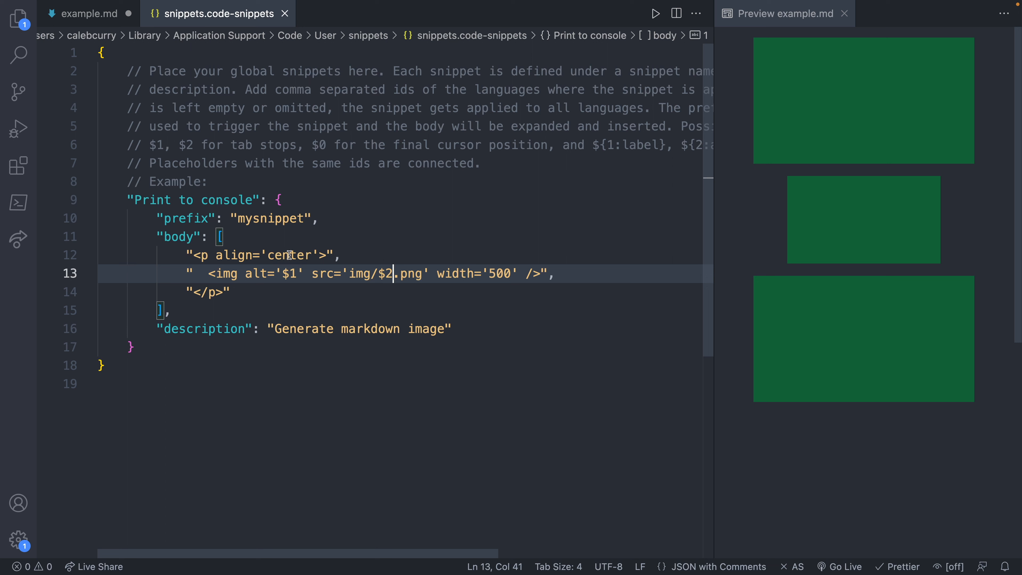
mouse_move(400, 264)
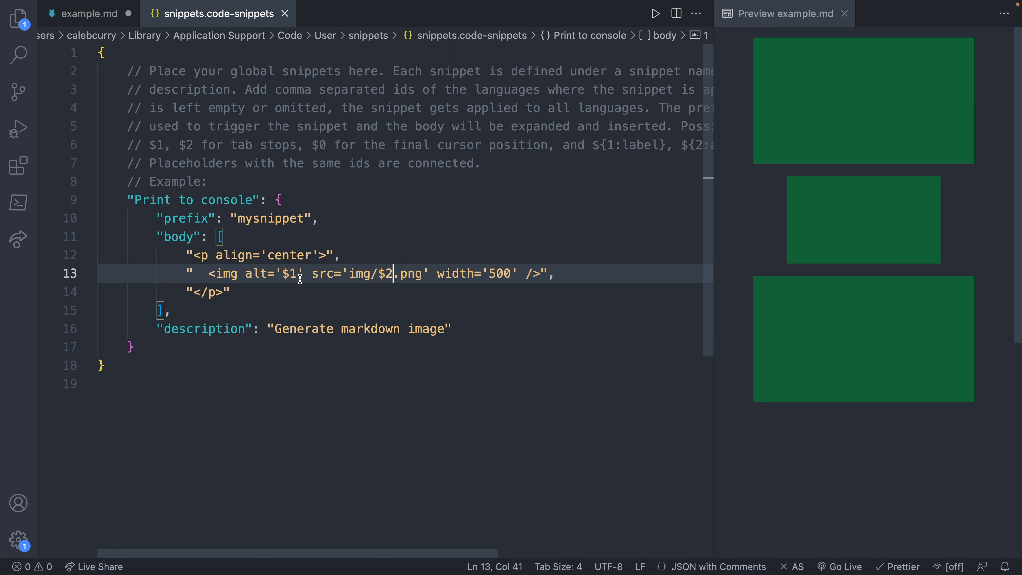
click(88, 14)
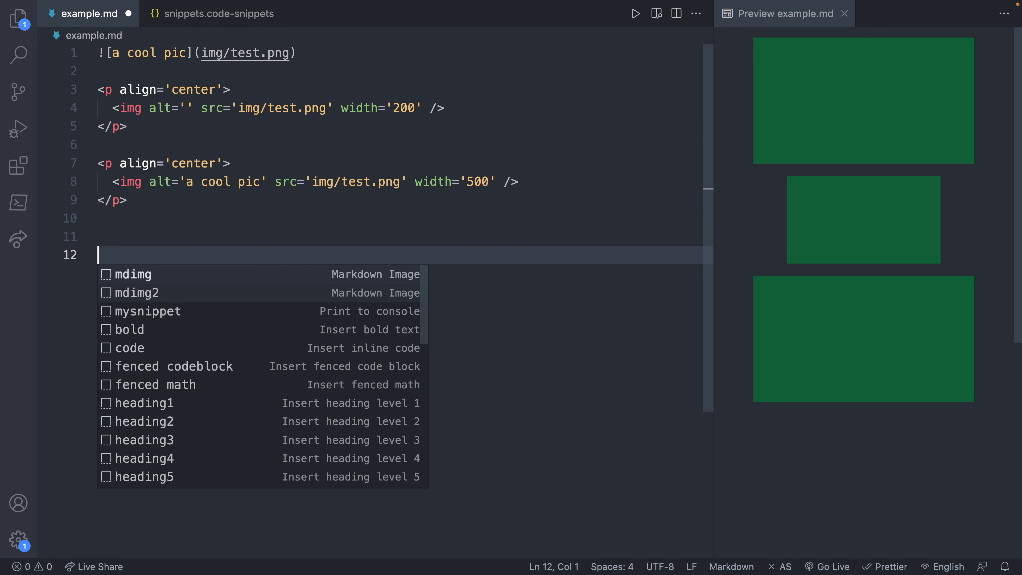
Insert mysnippet from the suggestions into example.md.
click(137, 292)
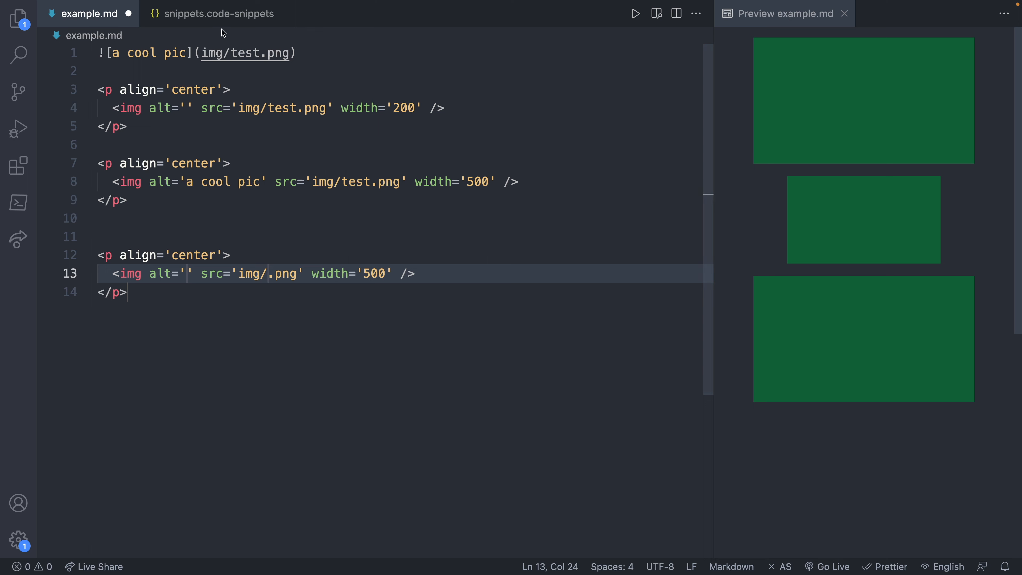
Change the snippet width to the tab stop ${3:500}.
click(217, 12)
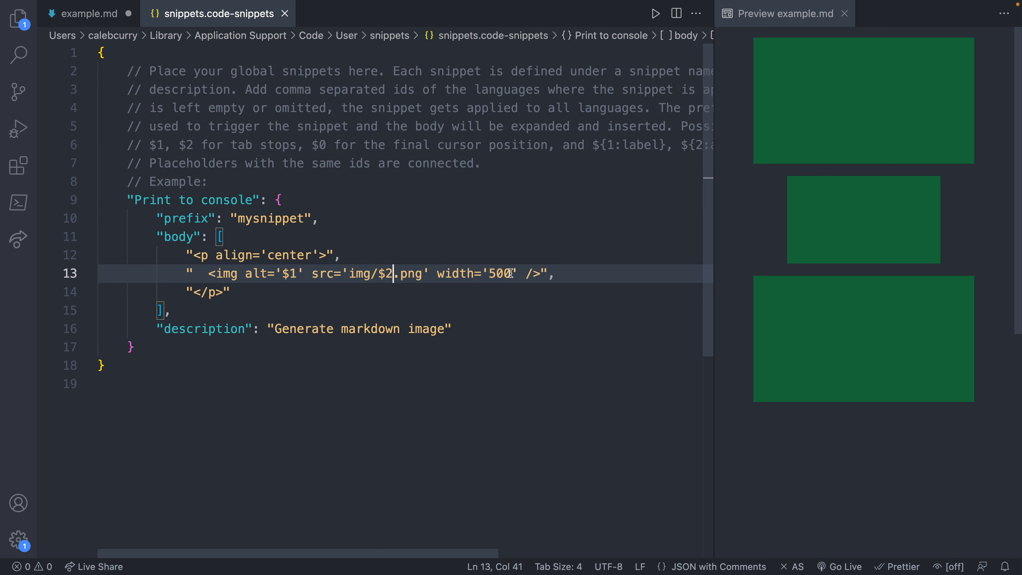
mouse_move(511, 274)
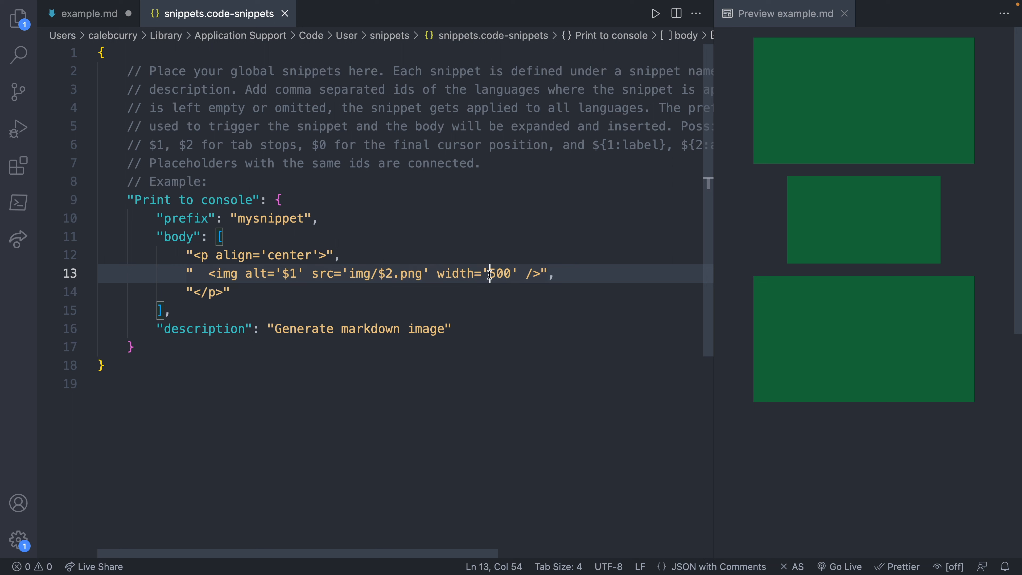
text({500})
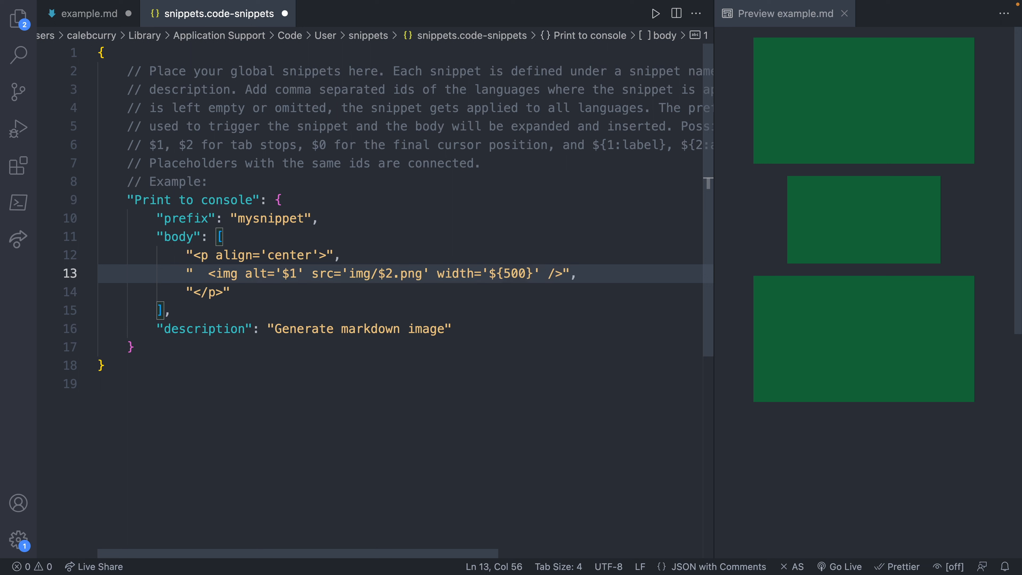
text(3:)
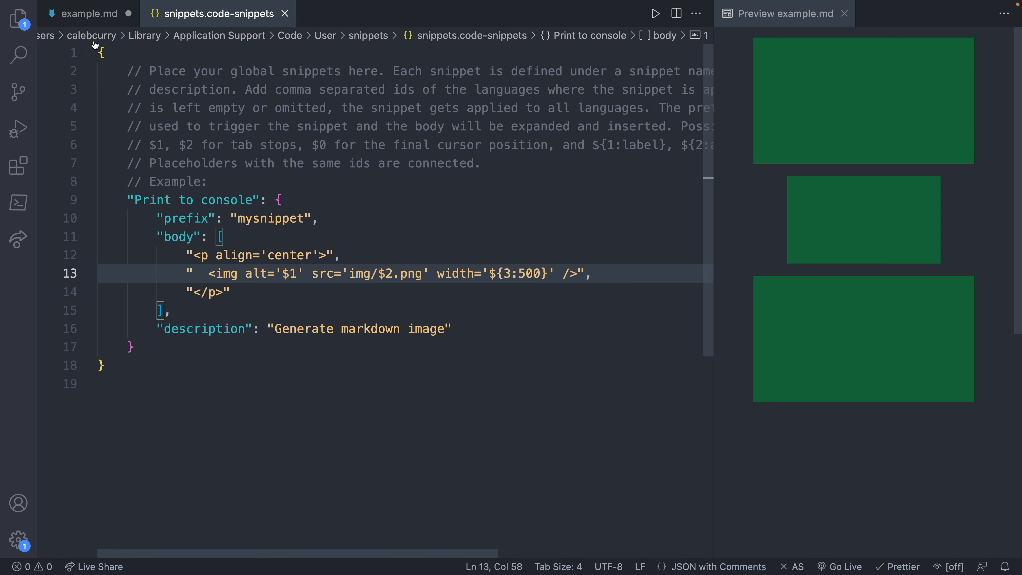
Rename the snippet key 'Print to console' to 'Generate Markdown Image'.
click(88, 14)
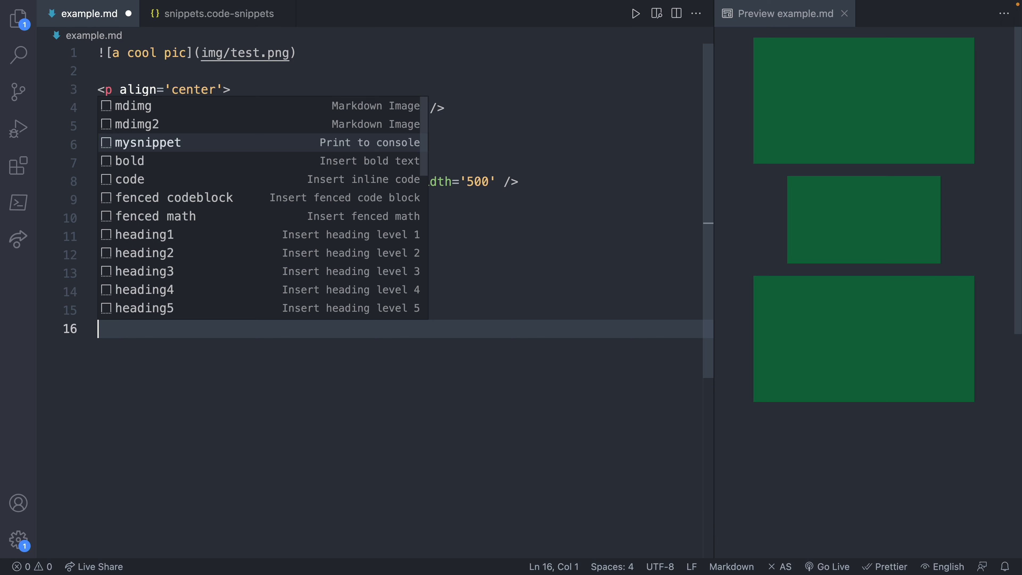
click(208, 13)
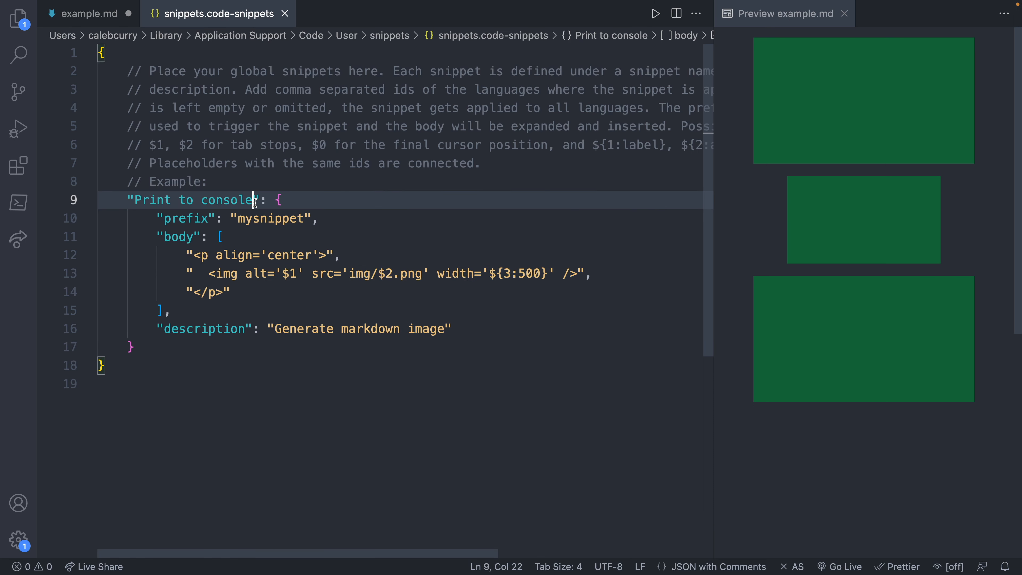
double_click(195, 201)
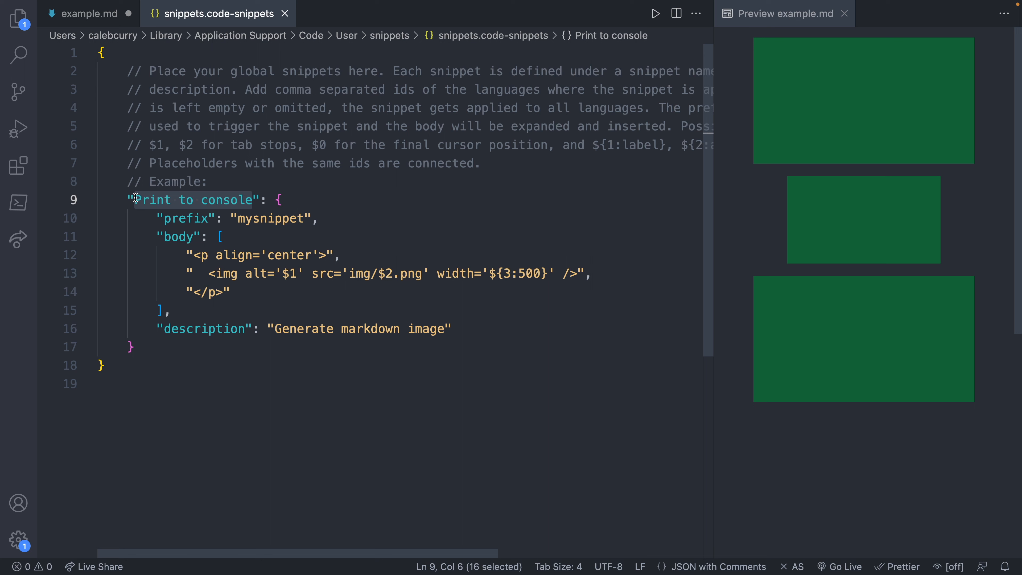
text(Generate Markdown Image": {)
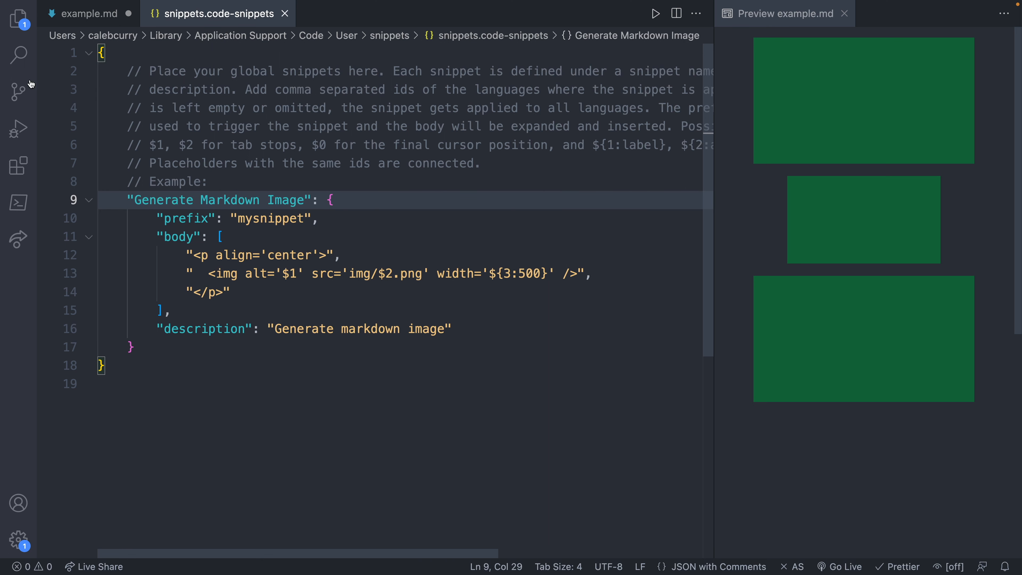
Insert the snippet in example.md with 'test' as alt text and filename, adding a fourth image.
click(87, 14)
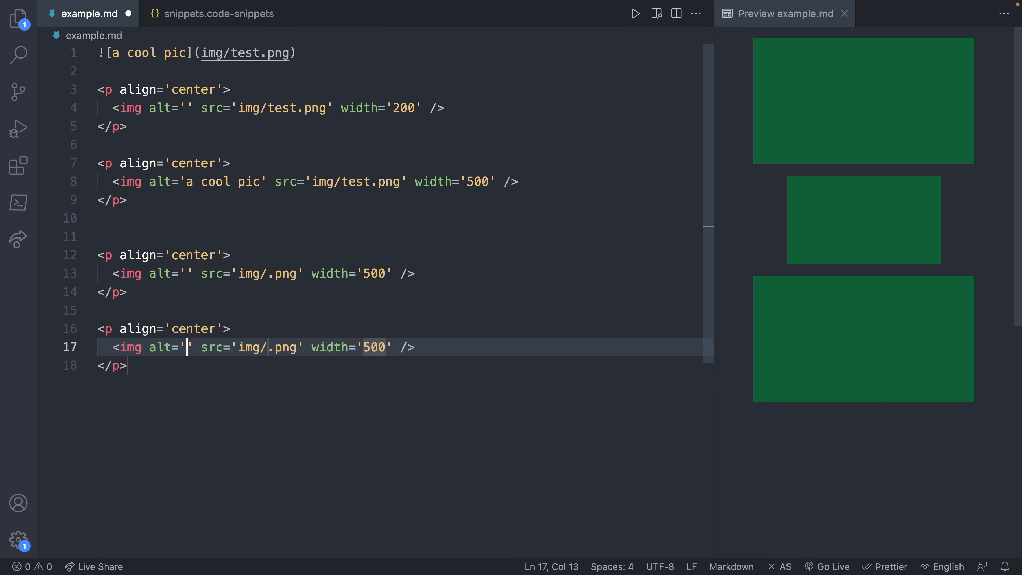
text(test)
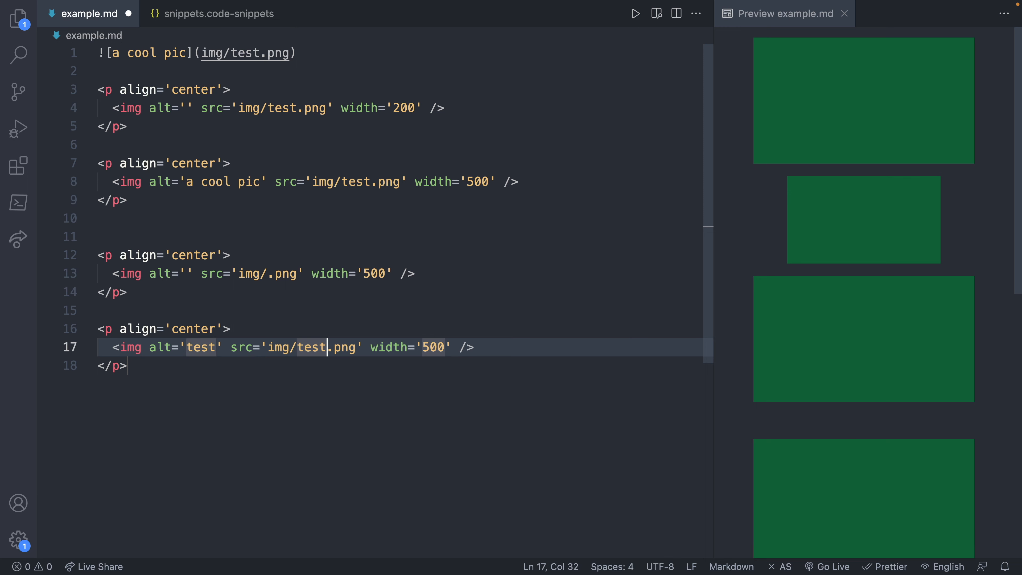
double_click(431, 346)
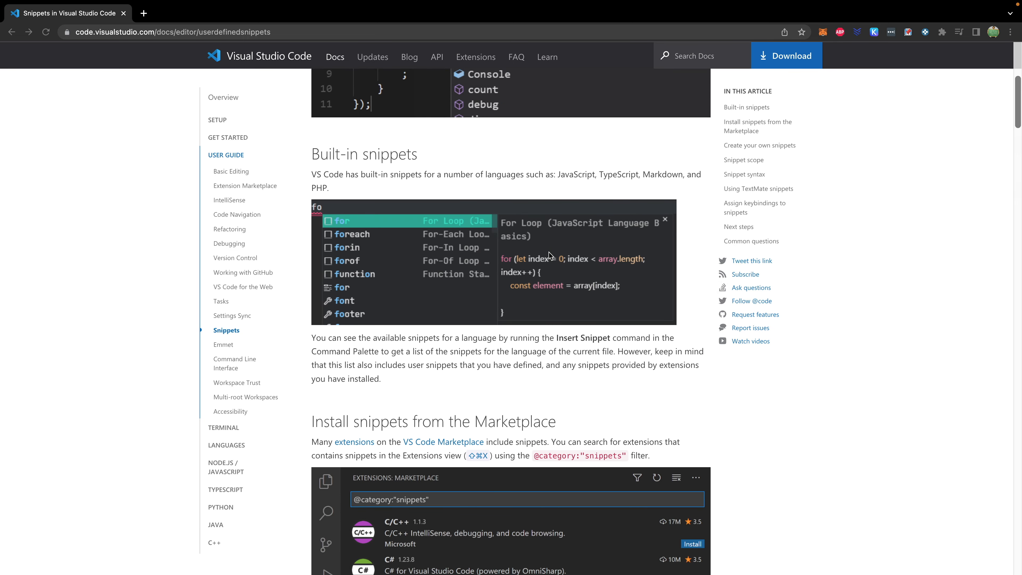
Scroll the VS Code snippets documentation down to the Snippet scope section.
scroll(down, 3)
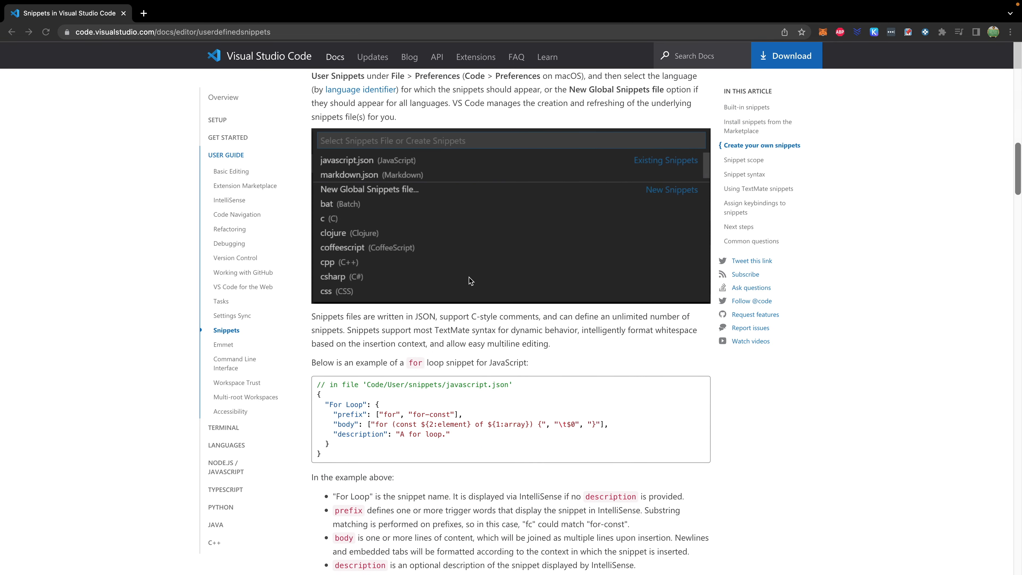
scroll(down, 3)
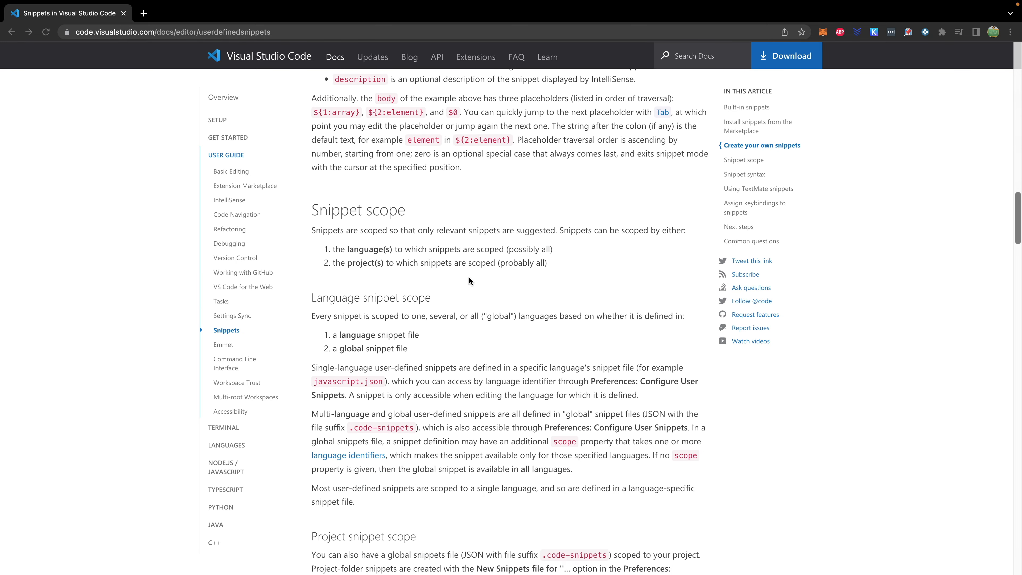
scroll(down, 3)
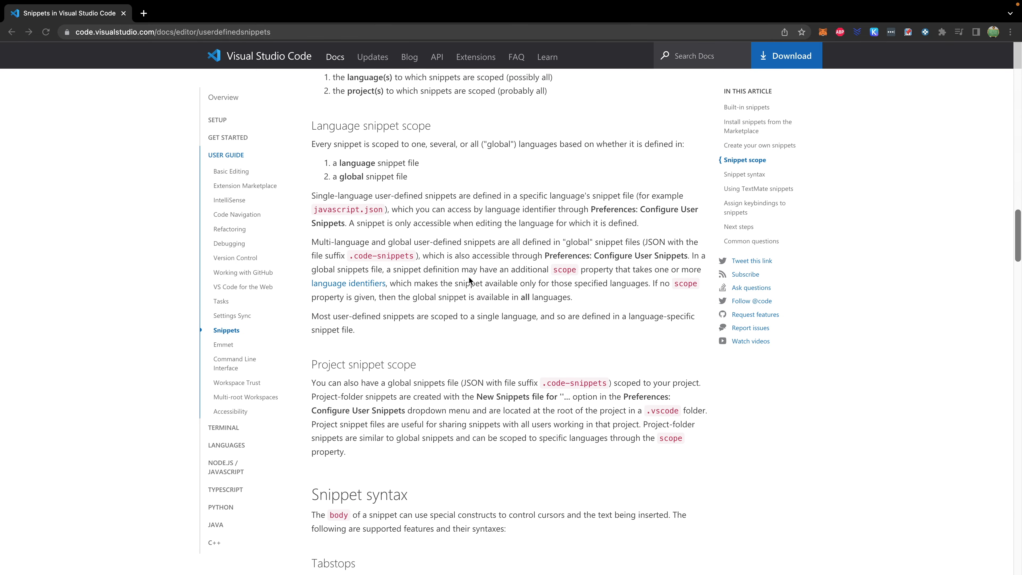
scroll(down, 3)
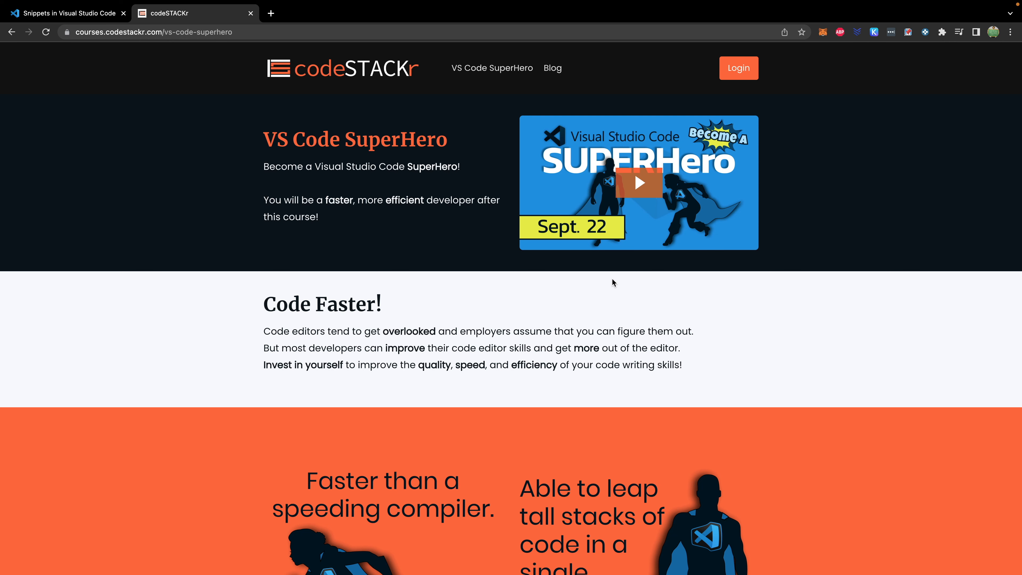
Scroll the VS Code SuperHero course page down to the eBook, Video Course and Bundle offerings.
scroll(down, 3)
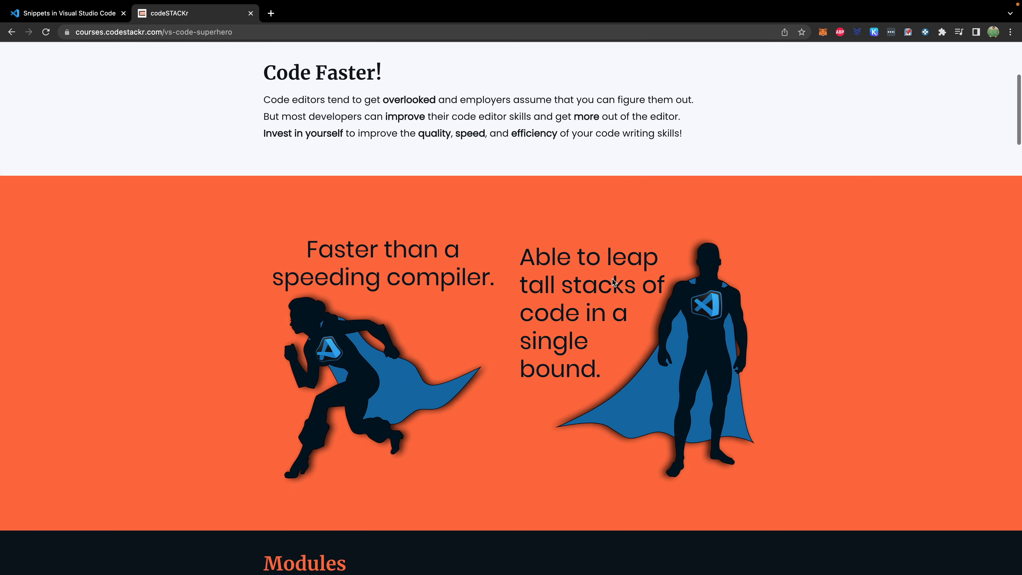
scroll(down, 3)
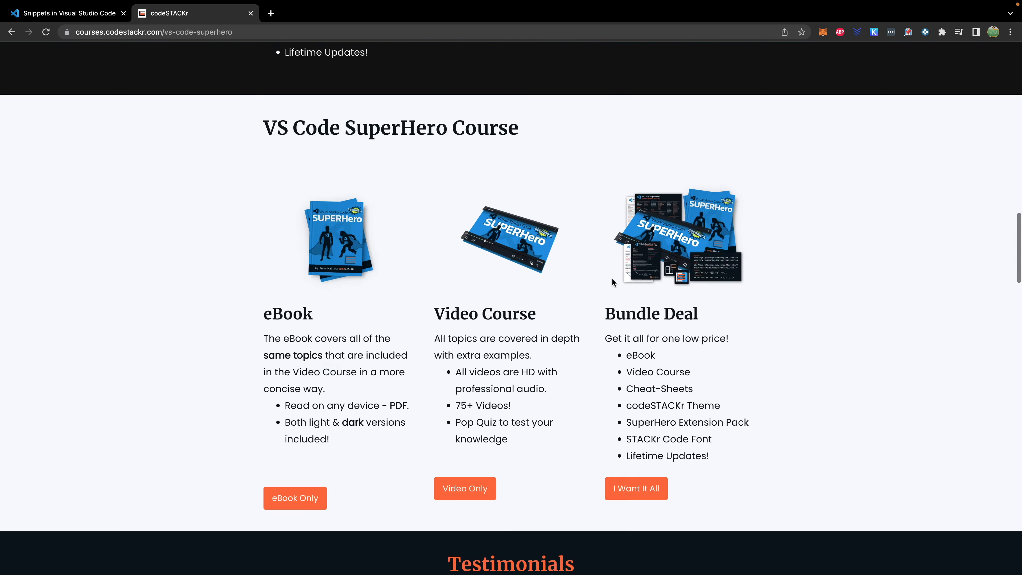